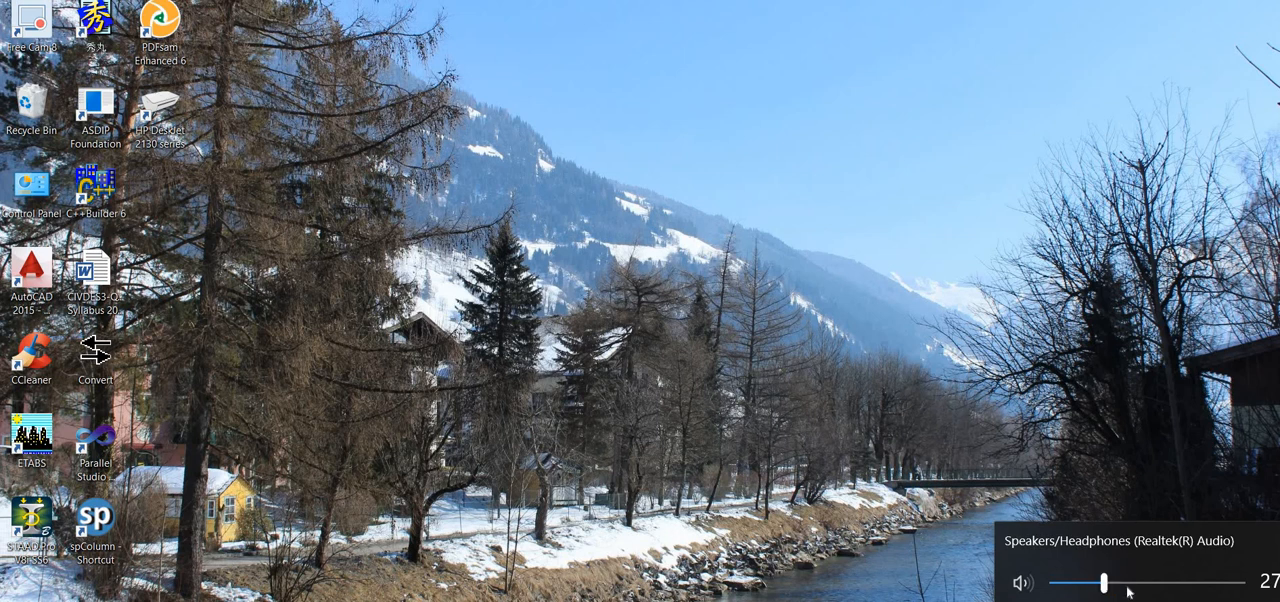
# Bring up the USGS Search Earthquake Catalog page in the browser
pyautogui.moveTo(1104, 584); pyautogui.dragTo(1128, 584)
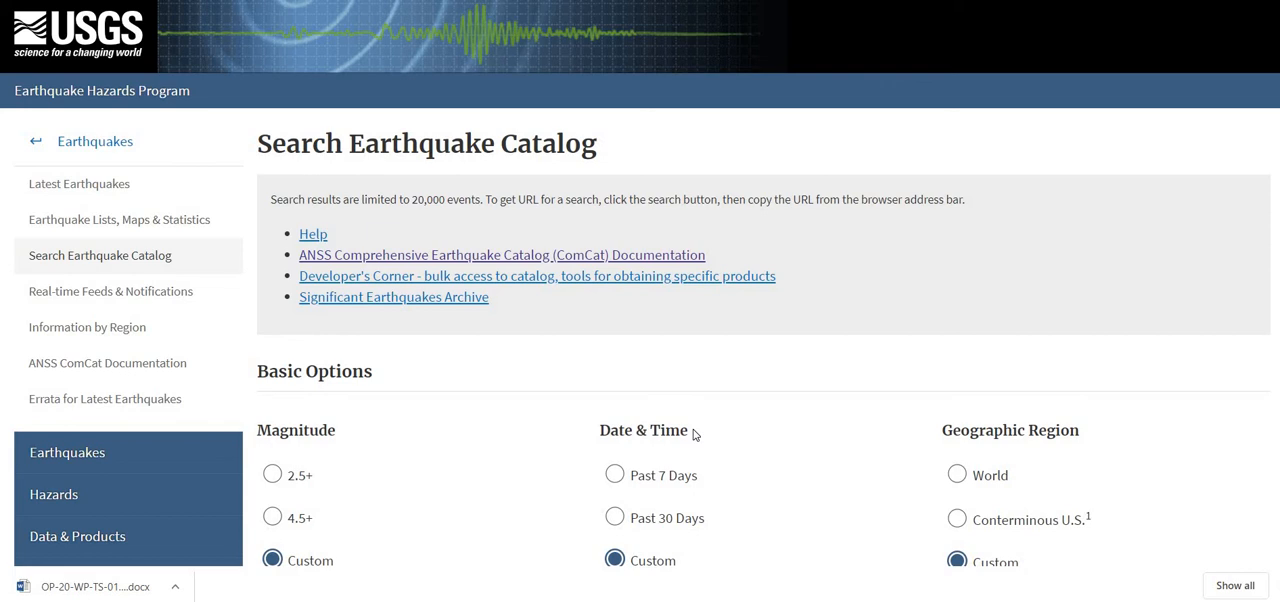
pyautogui.moveTo(124, 160)
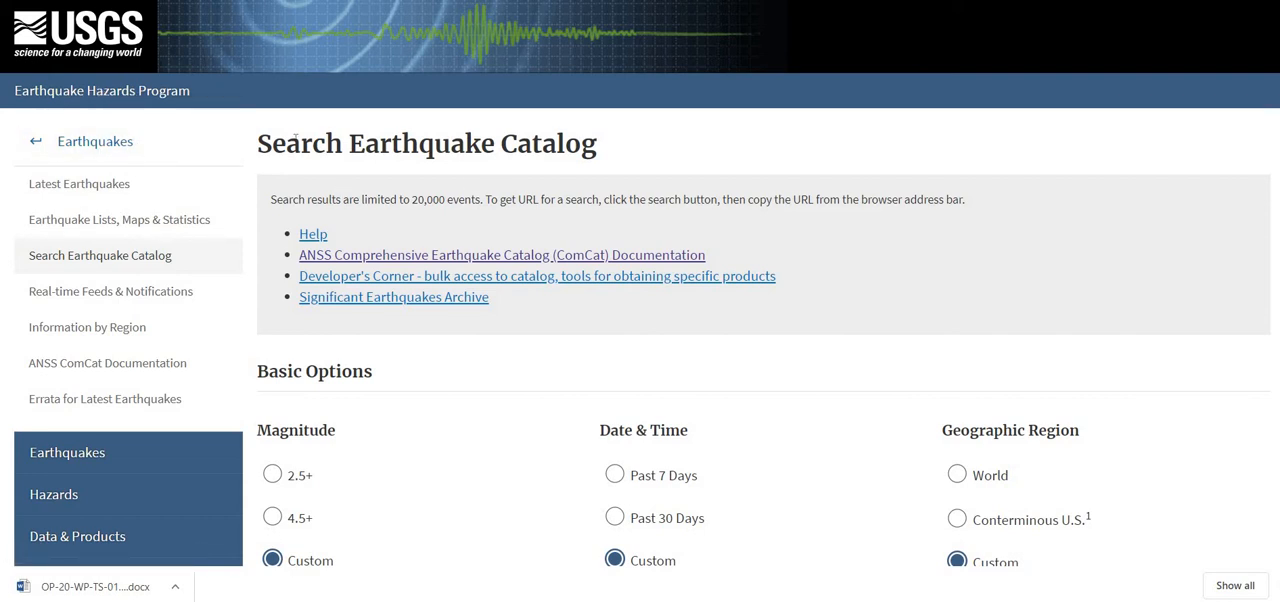
pyautogui.moveTo(168, 268)
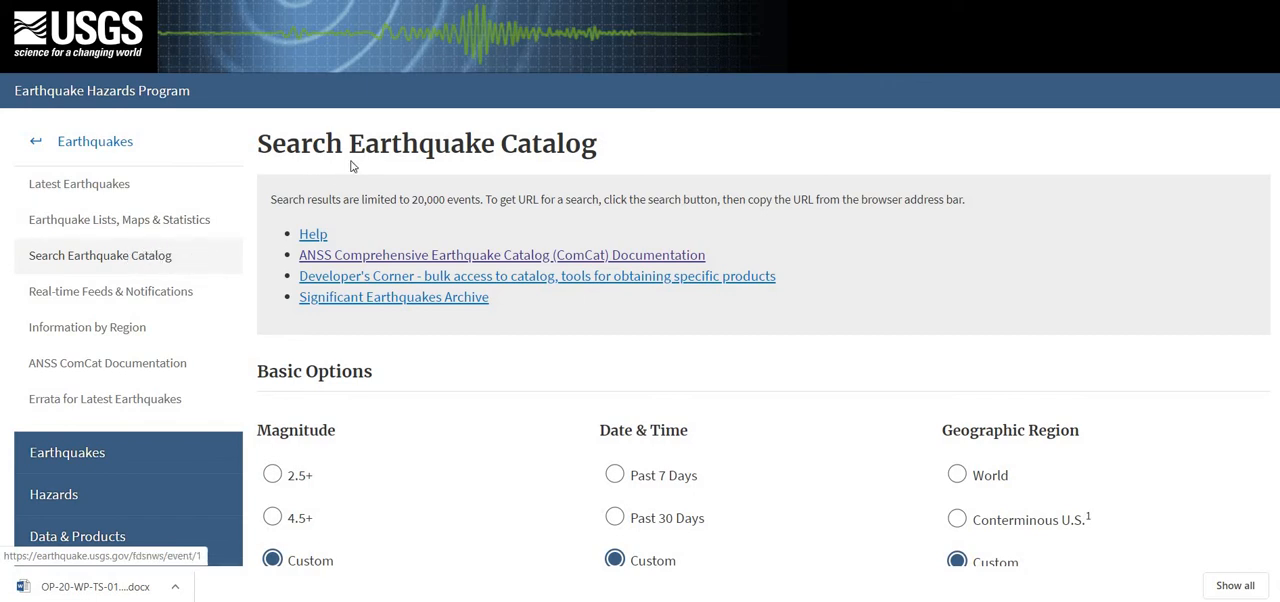
# Expand the Advanced Options section of the search form and review its region settings
pyautogui.scroll(-3)
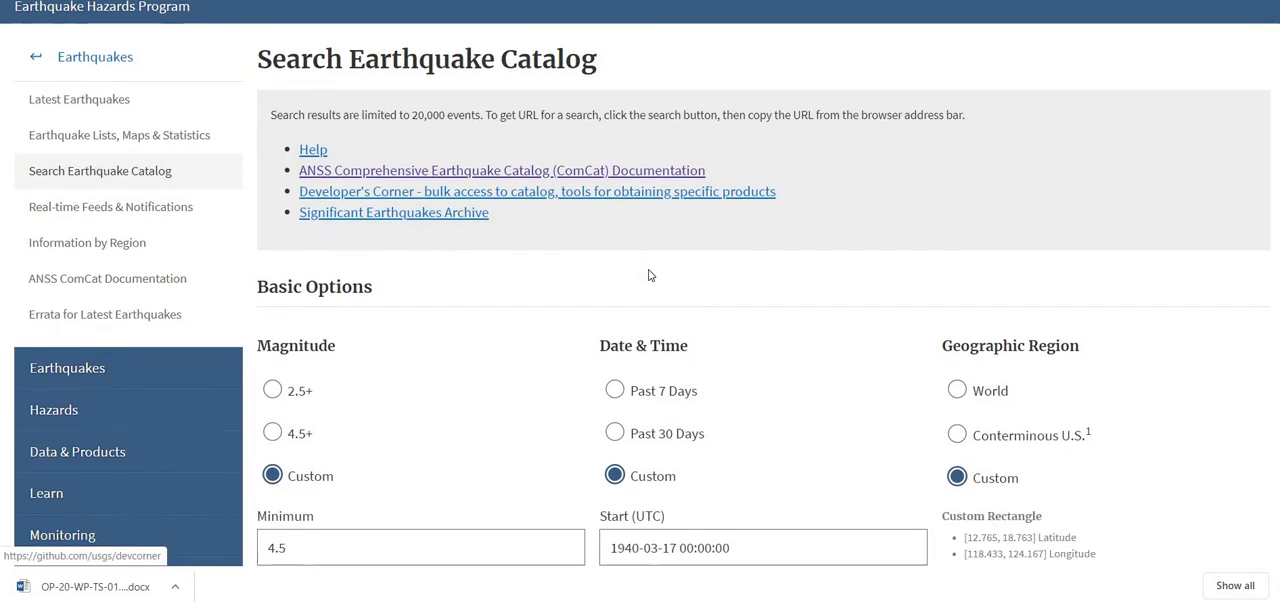
pyautogui.moveTo(400, 96)
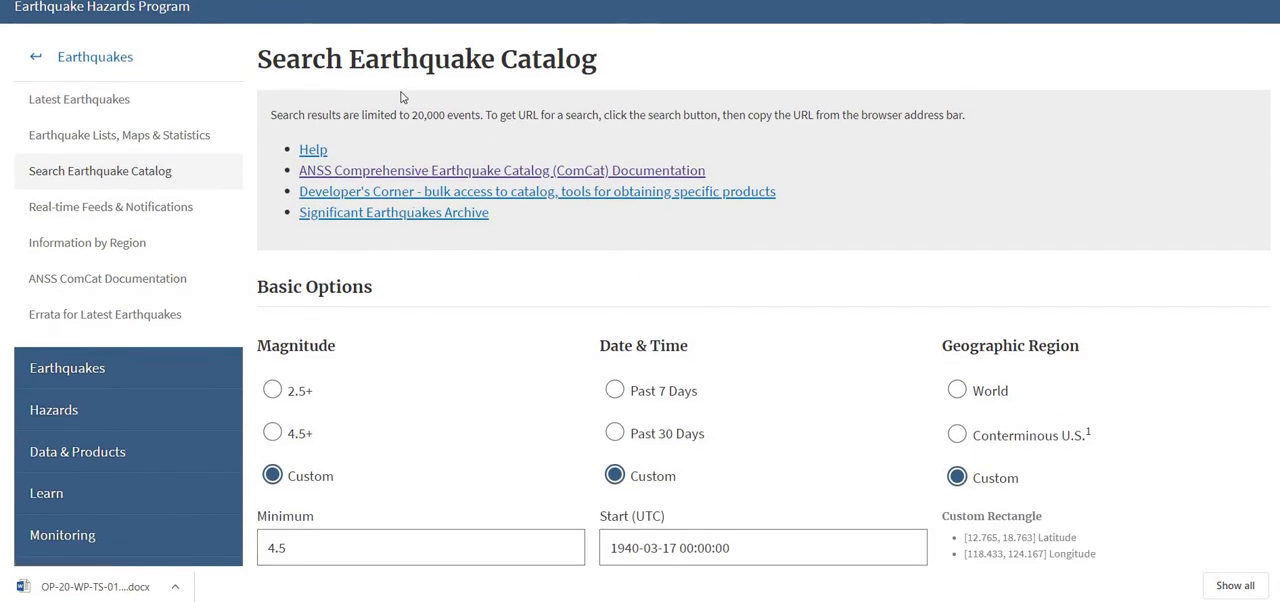
pyautogui.moveTo(444, 390)
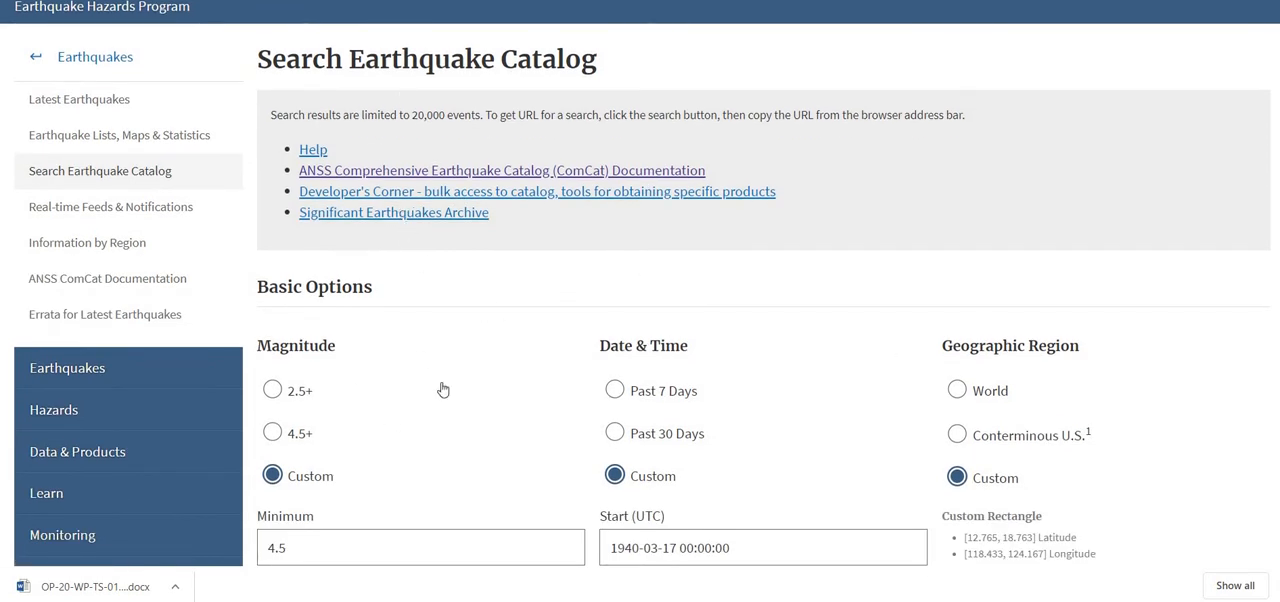
pyautogui.moveTo(760, 496)
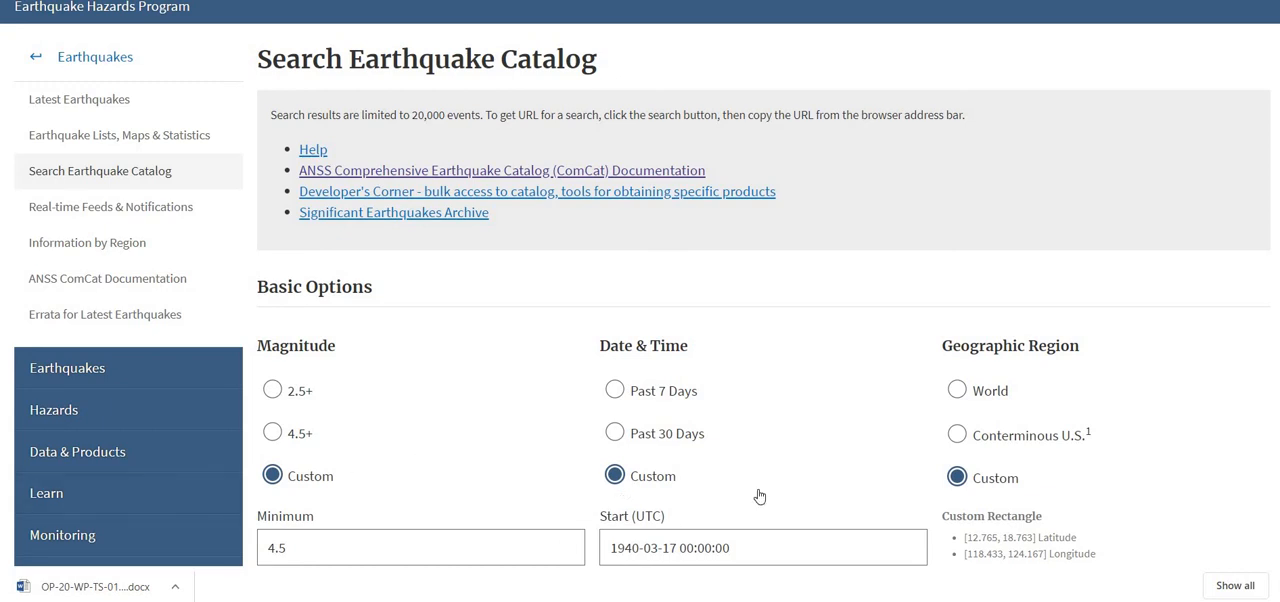
pyautogui.scroll(-3)
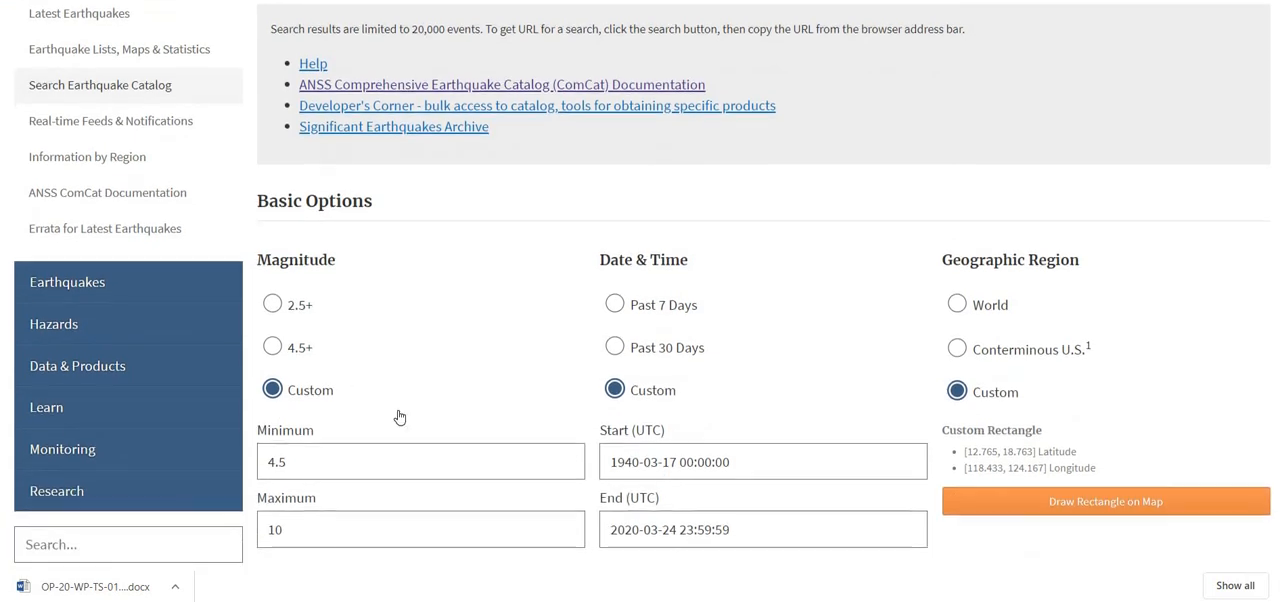
pyautogui.scroll(-3)
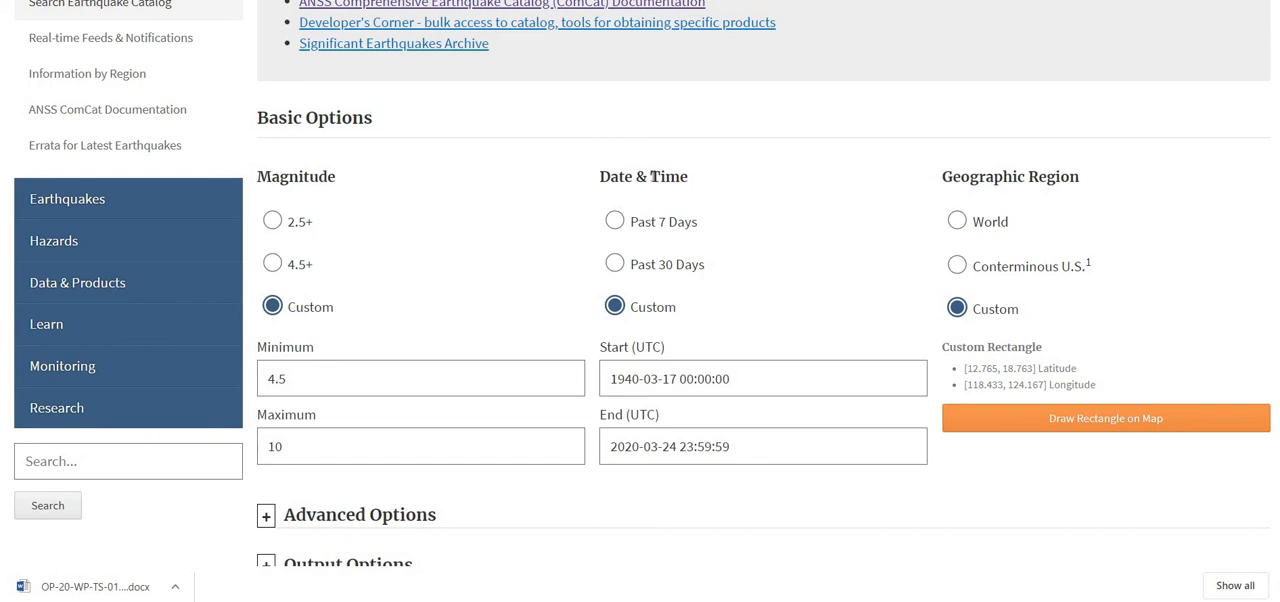
pyautogui.moveTo(1080, 228)
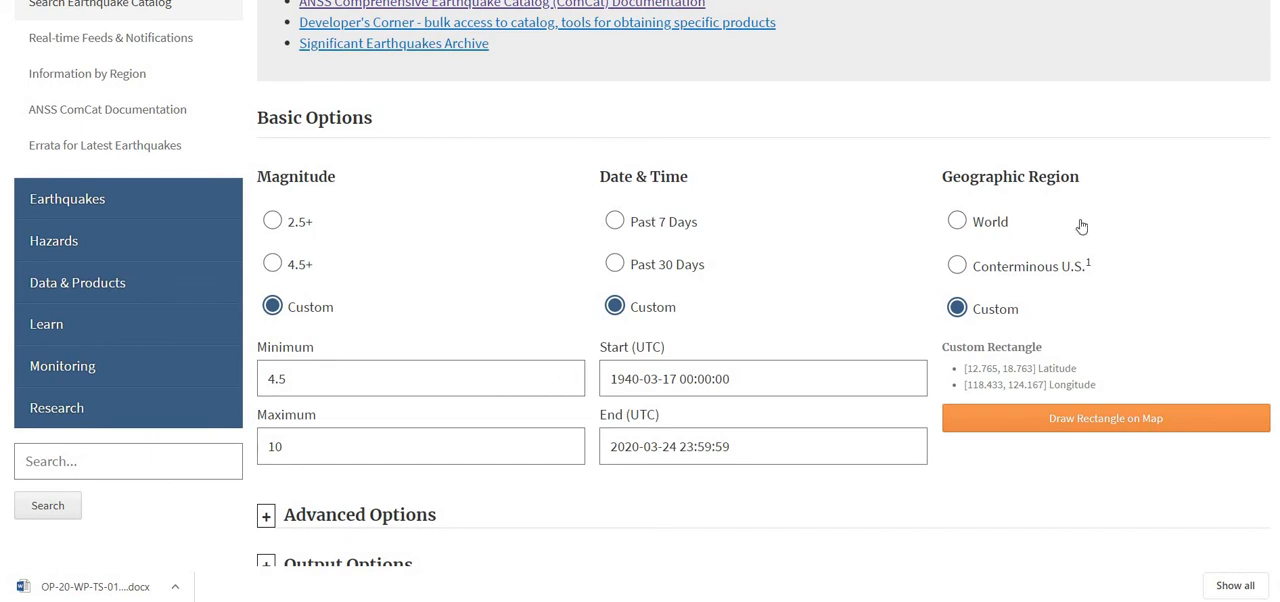
pyautogui.scroll(-3)
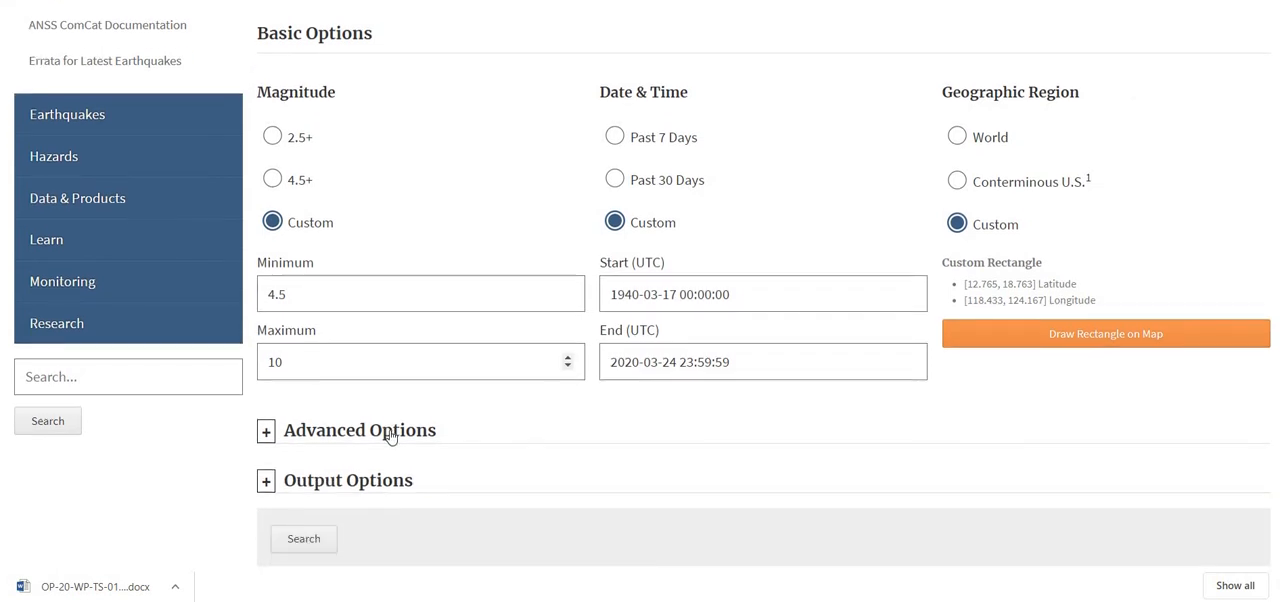
pyautogui.click(266, 430)
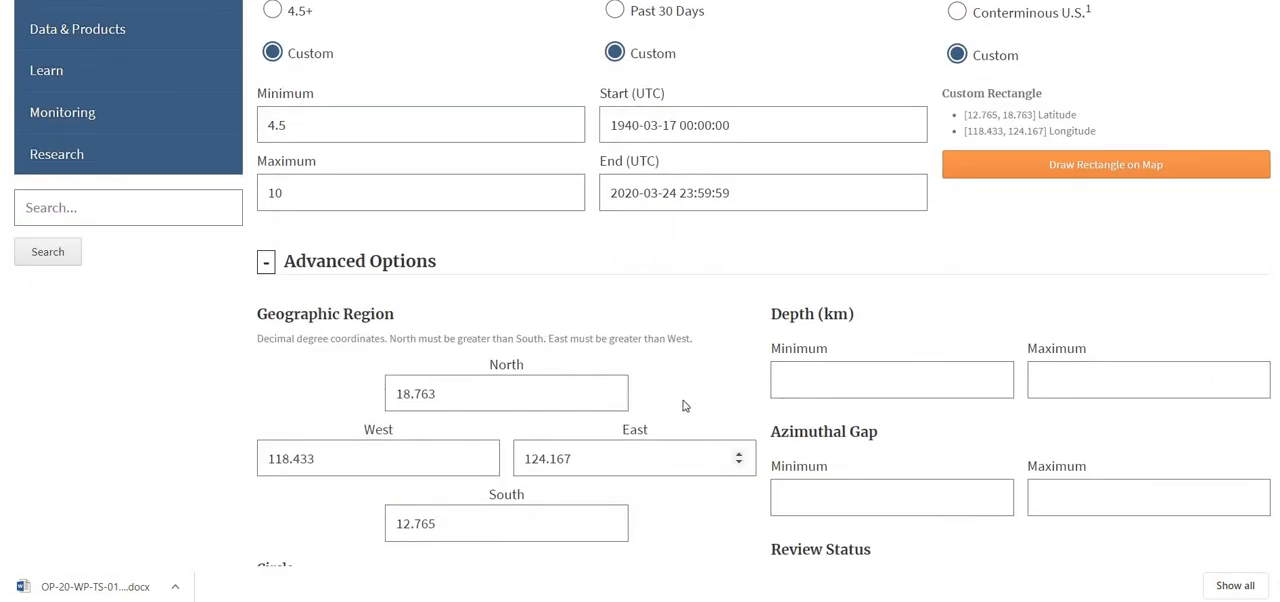
pyautogui.scroll(-3)
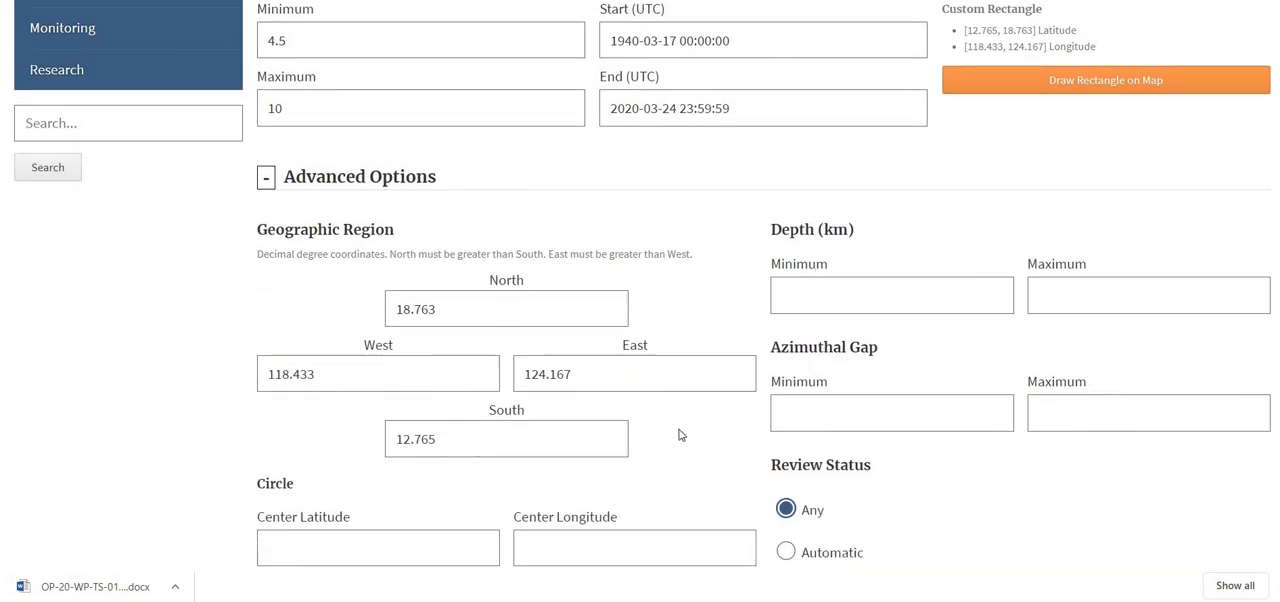
pyautogui.click(892, 294)
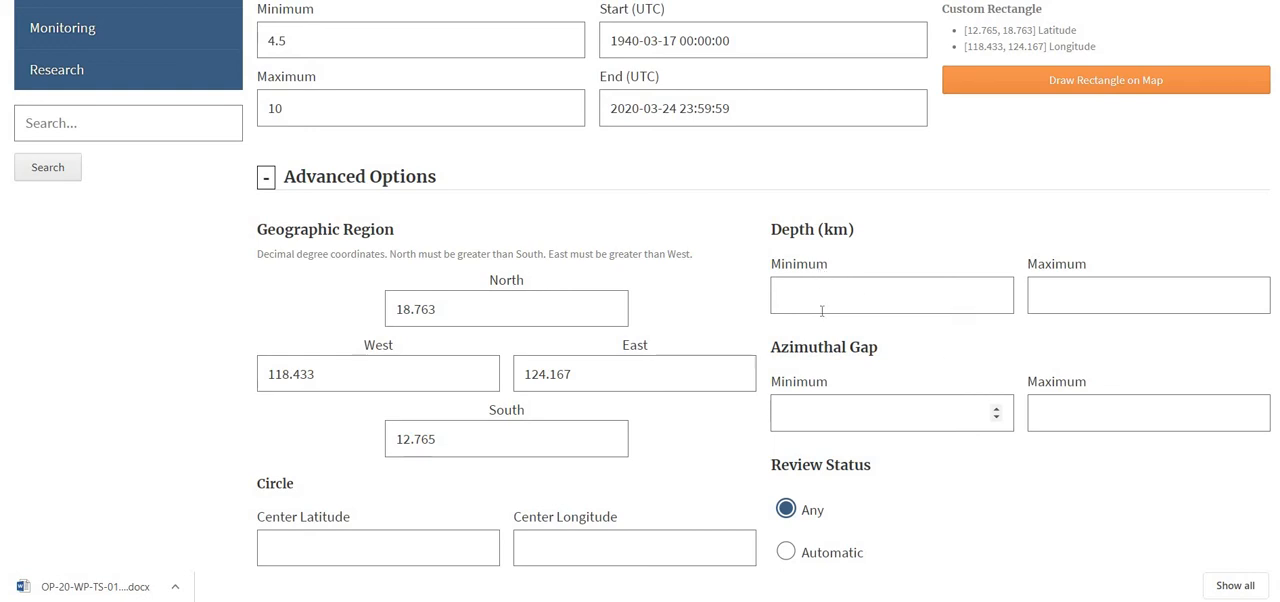
pyautogui.moveTo(940, 492)
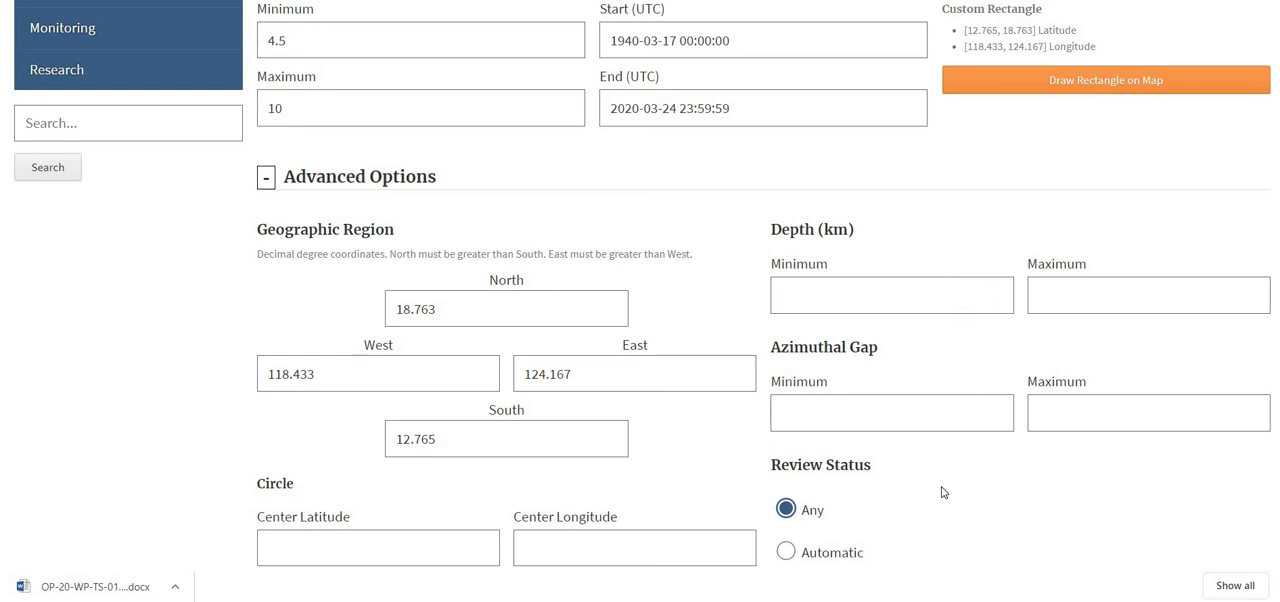
# Toggle the Event Type filters open and closed, then expand the Output Options format choices
pyautogui.scroll(-3)
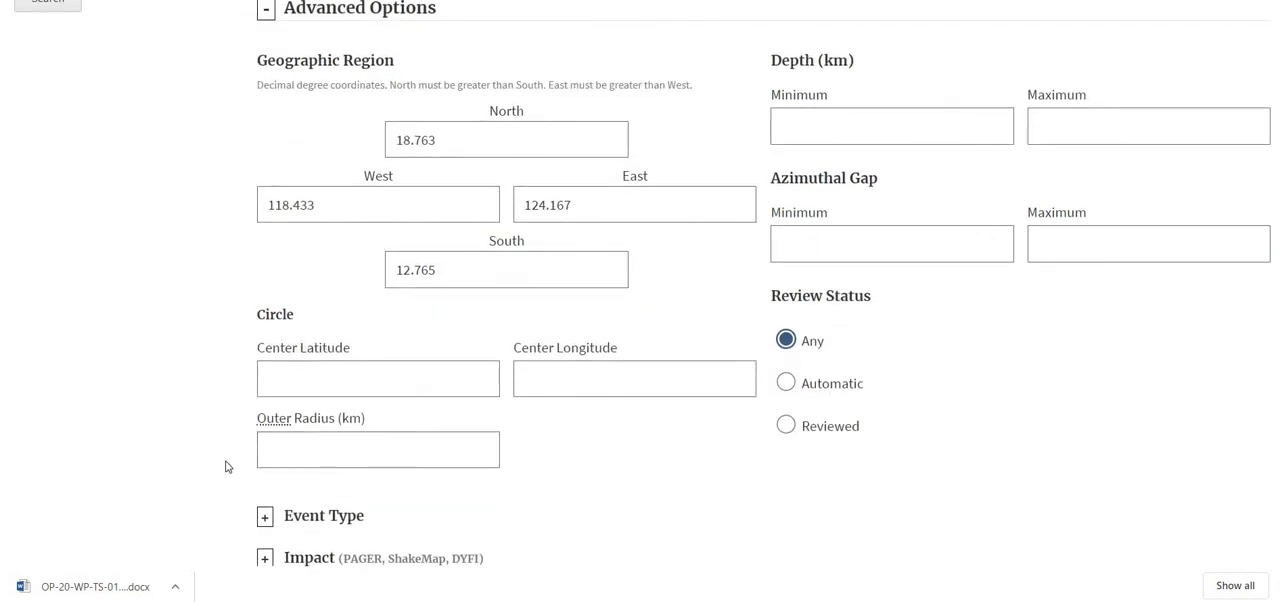
pyautogui.click(264, 516)
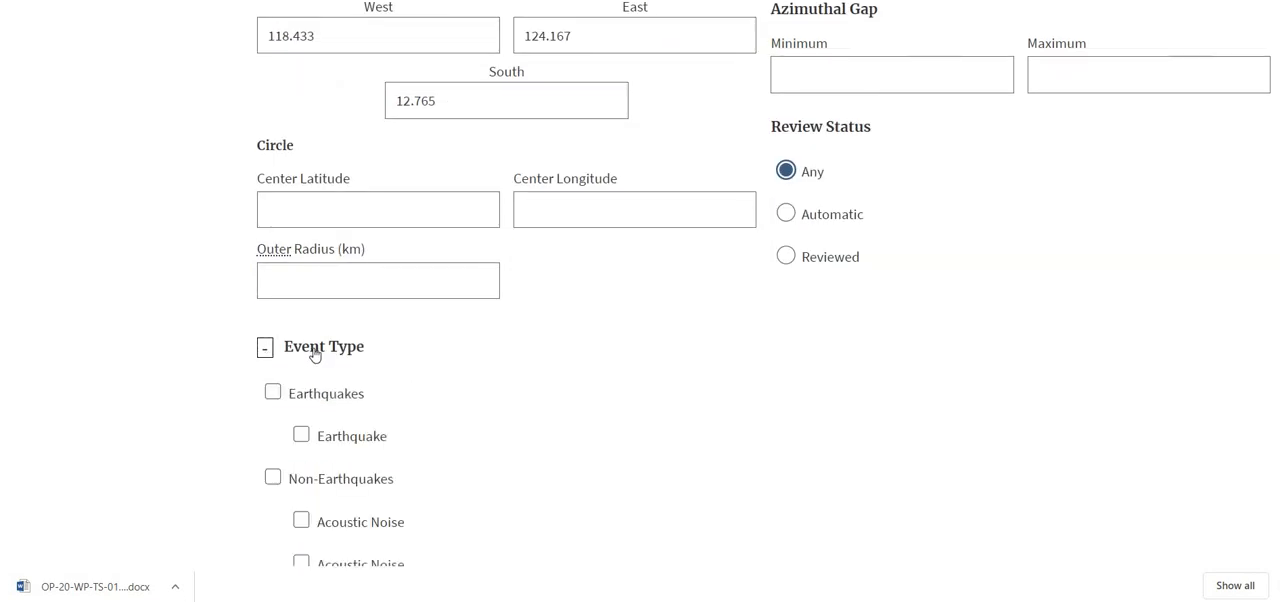
pyautogui.click(264, 346)
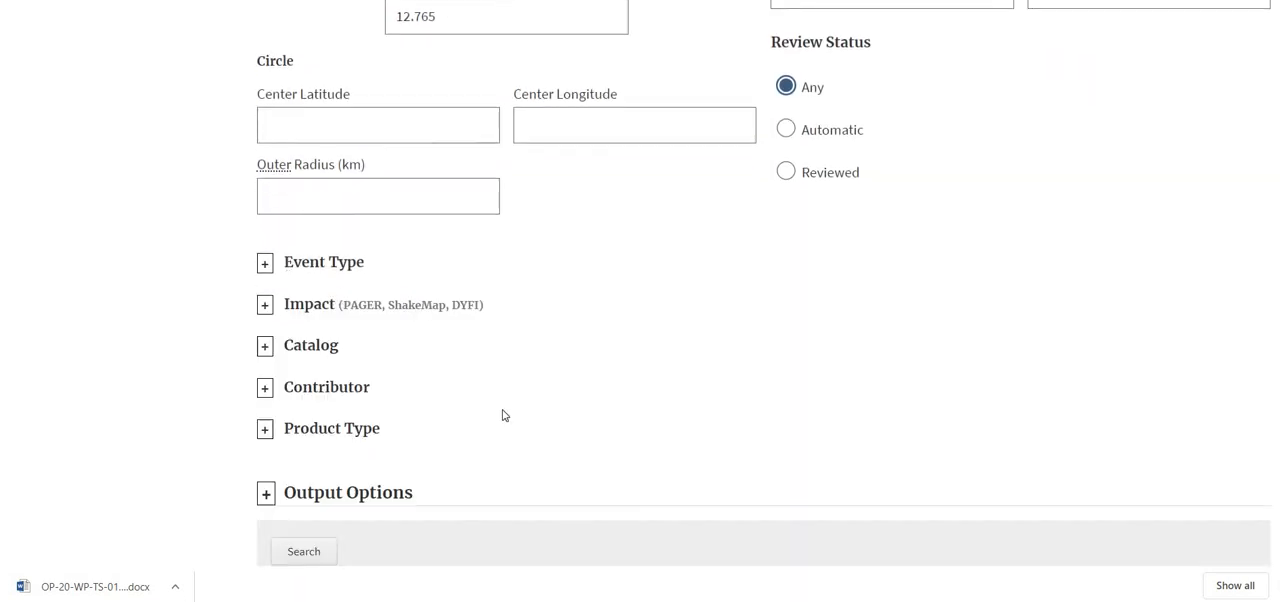
pyautogui.click(264, 492)
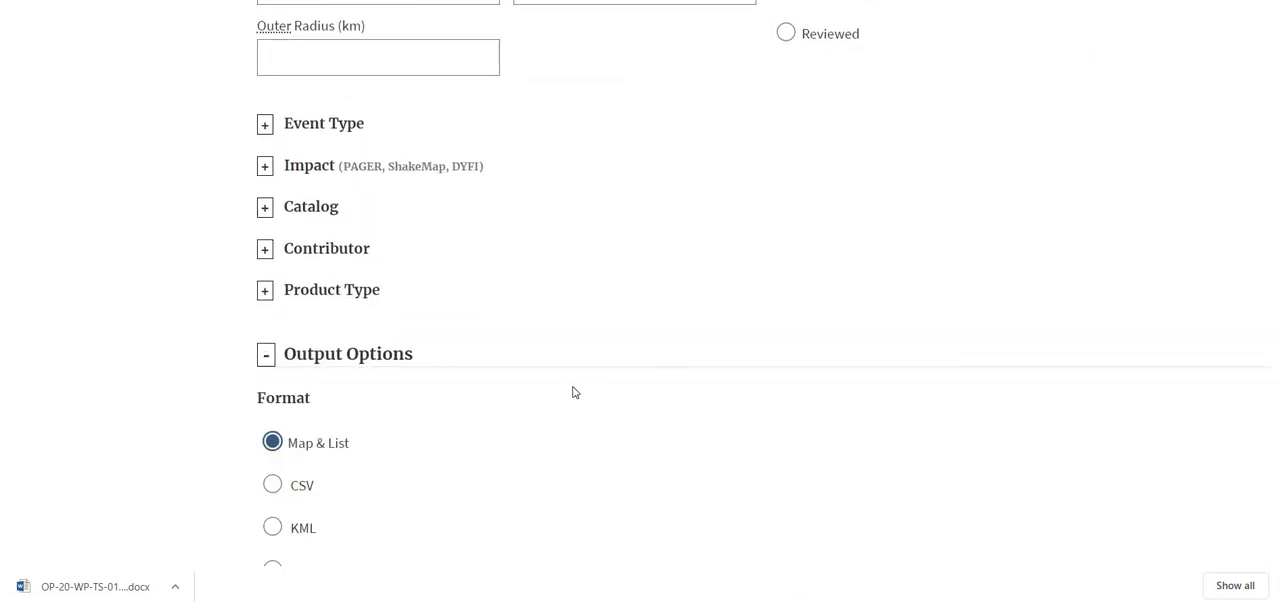
pyautogui.scroll(-3)
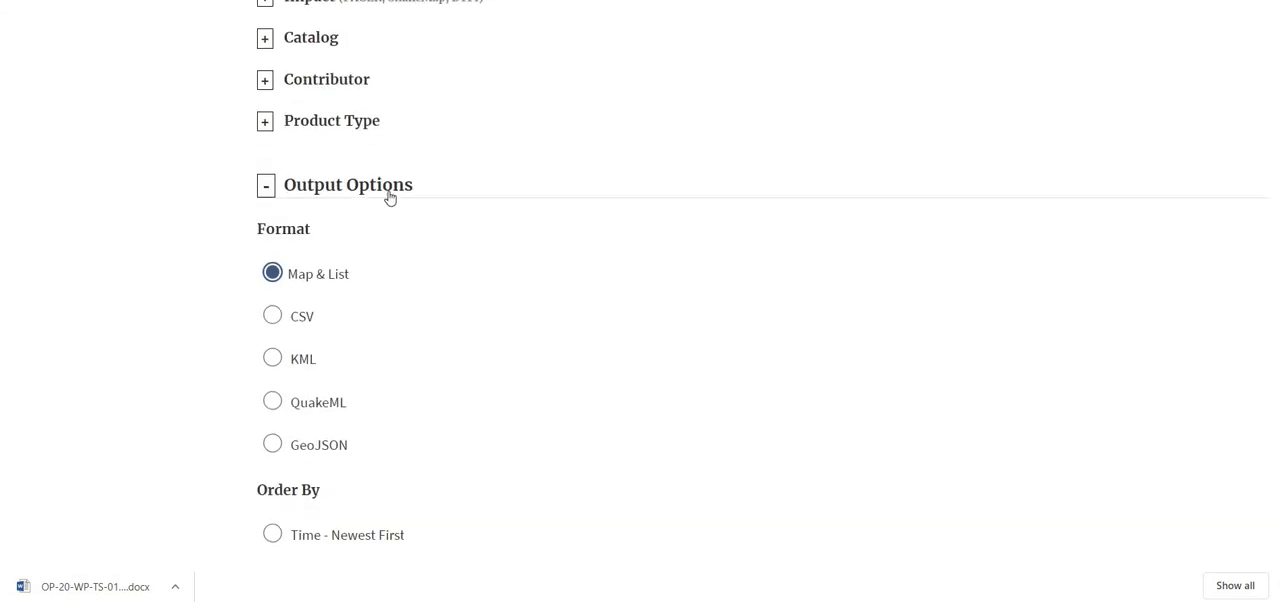
pyautogui.moveTo(342, 204)
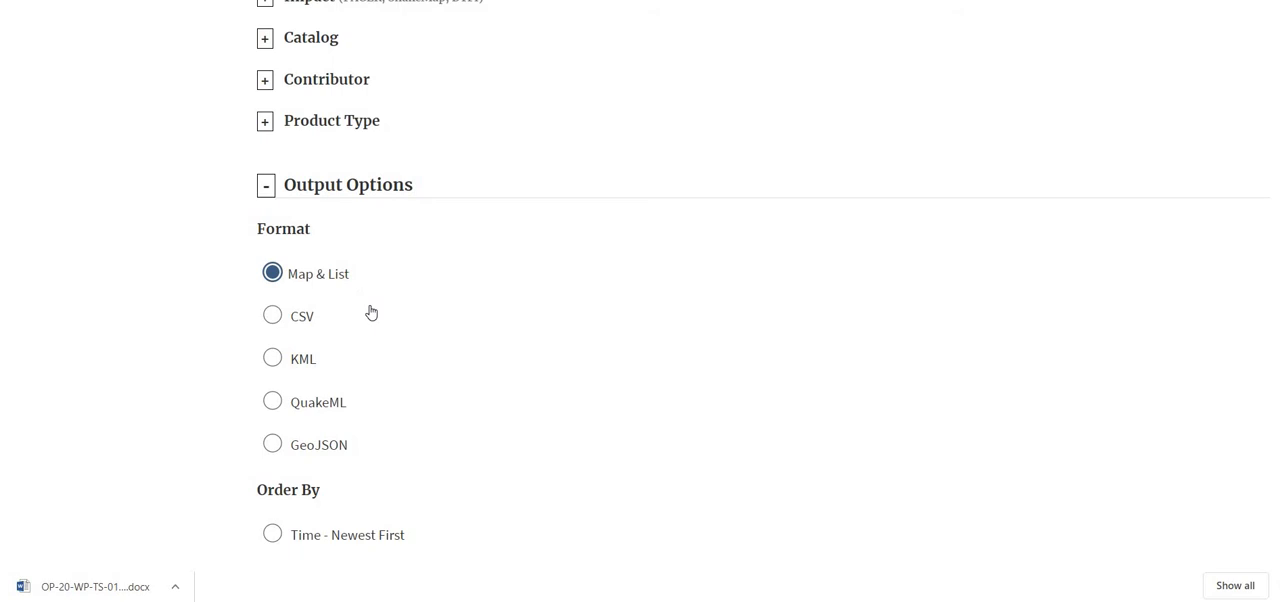
pyautogui.moveTo(308, 316)
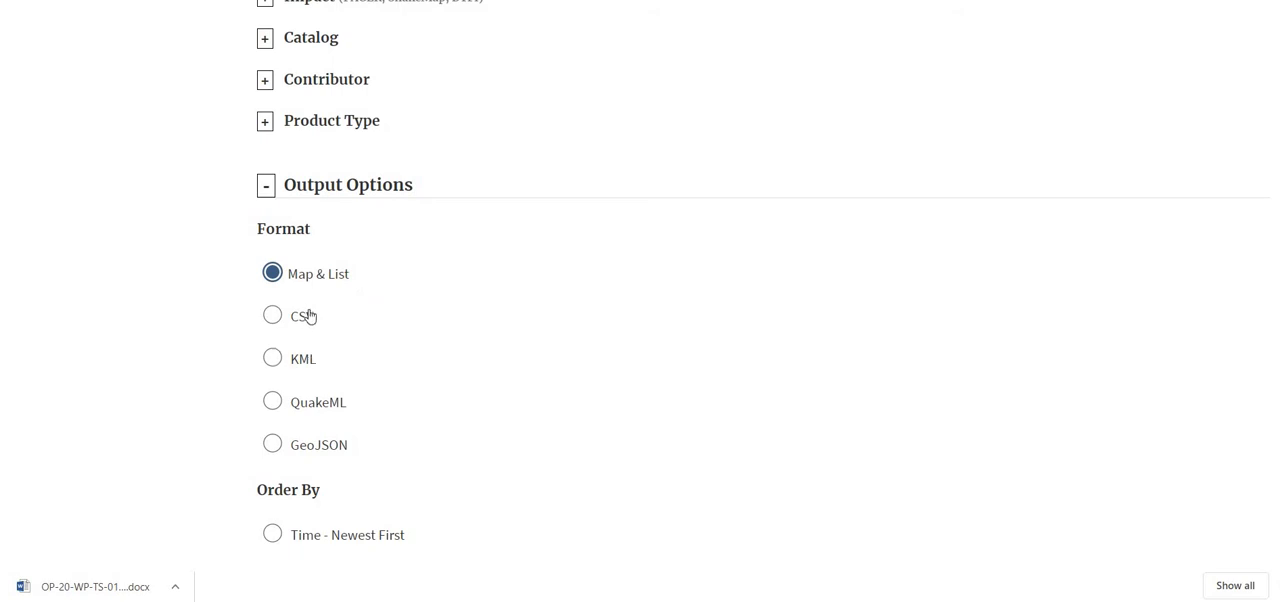
pyautogui.moveTo(338, 320)
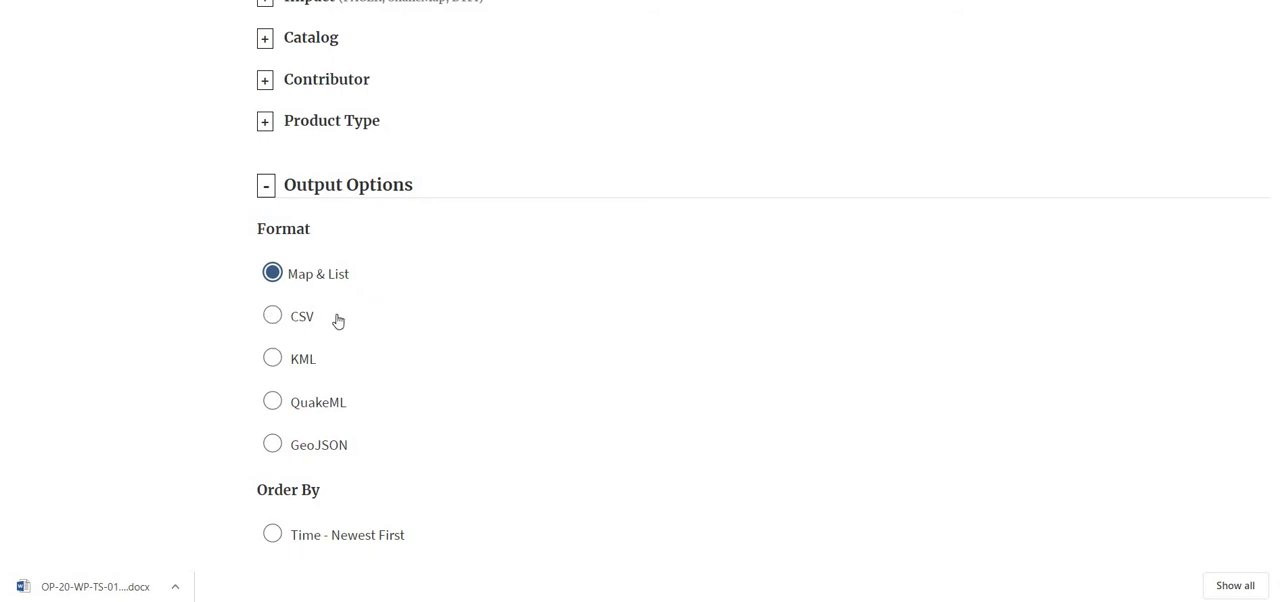
pyautogui.scroll(3)
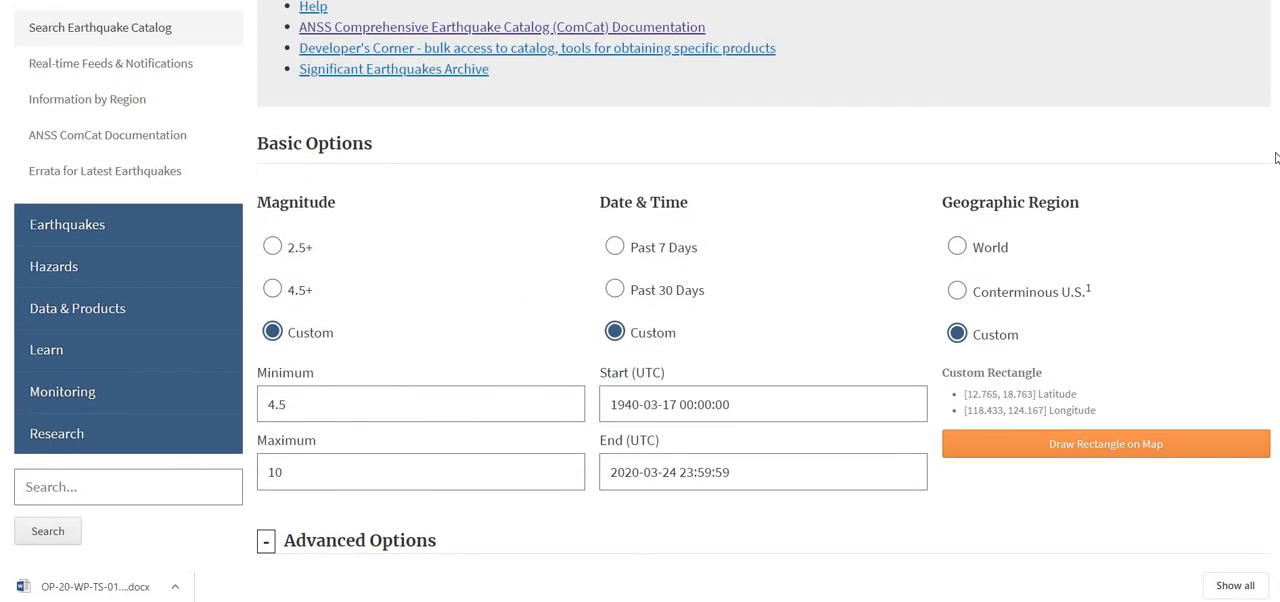
pyautogui.moveTo(428, 364)
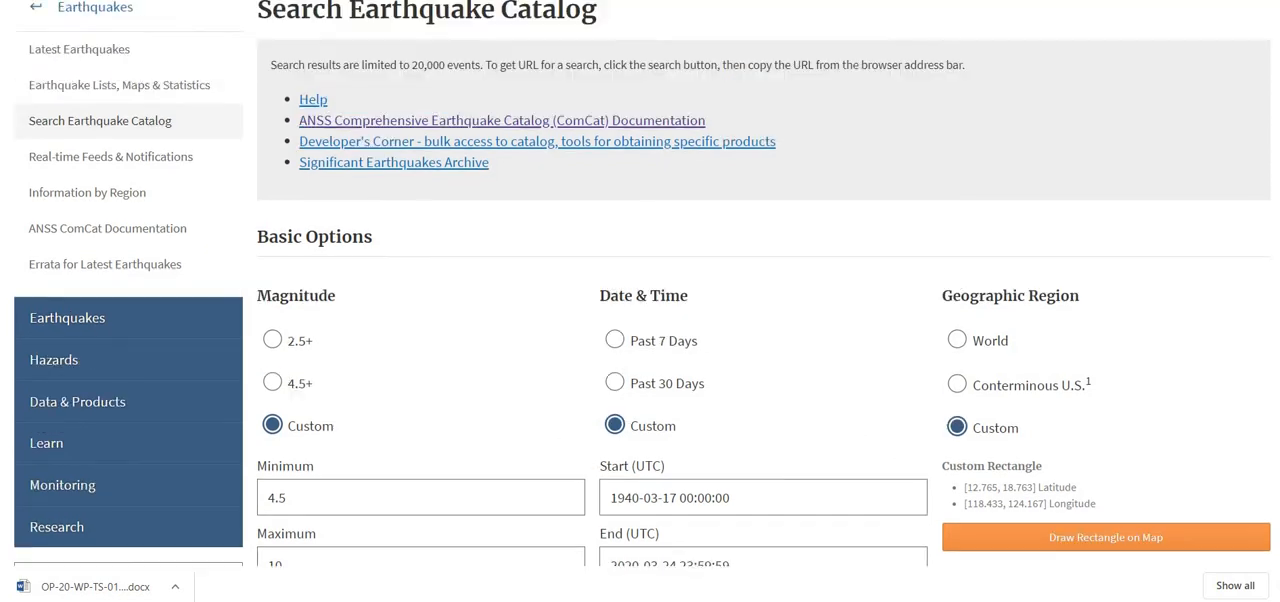
# Set a custom magnitude range of 6.0 to 9 and the custom date range starting 1940-03-17
pyautogui.scroll(-3)
pyautogui.write('6')
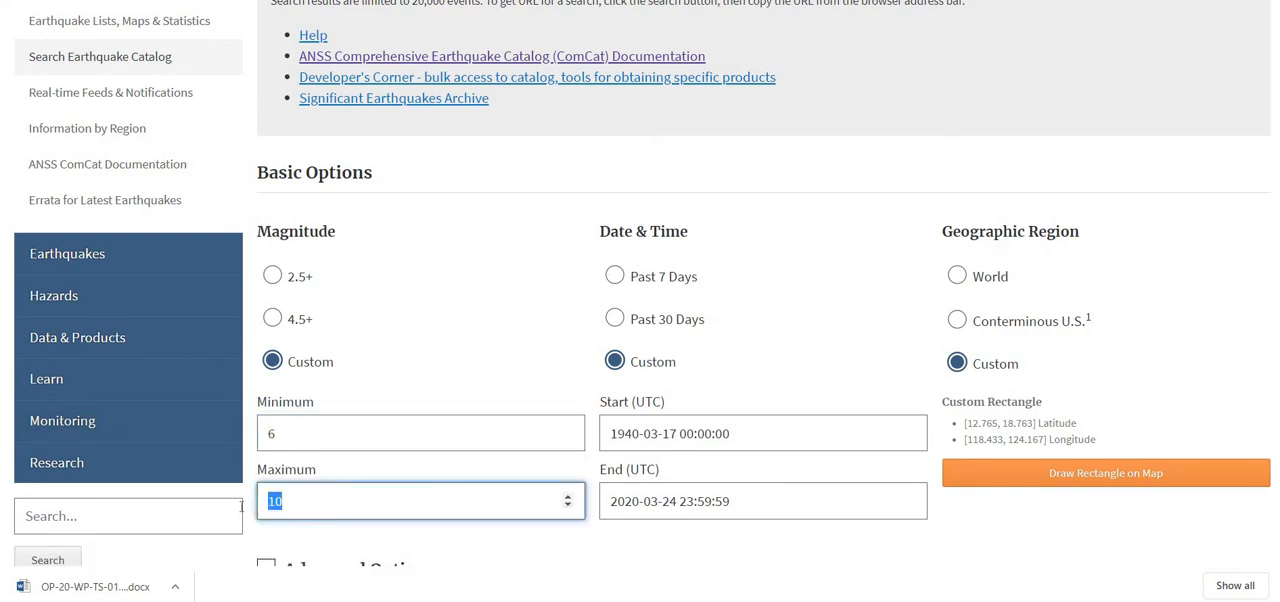
pyautogui.write('9.')
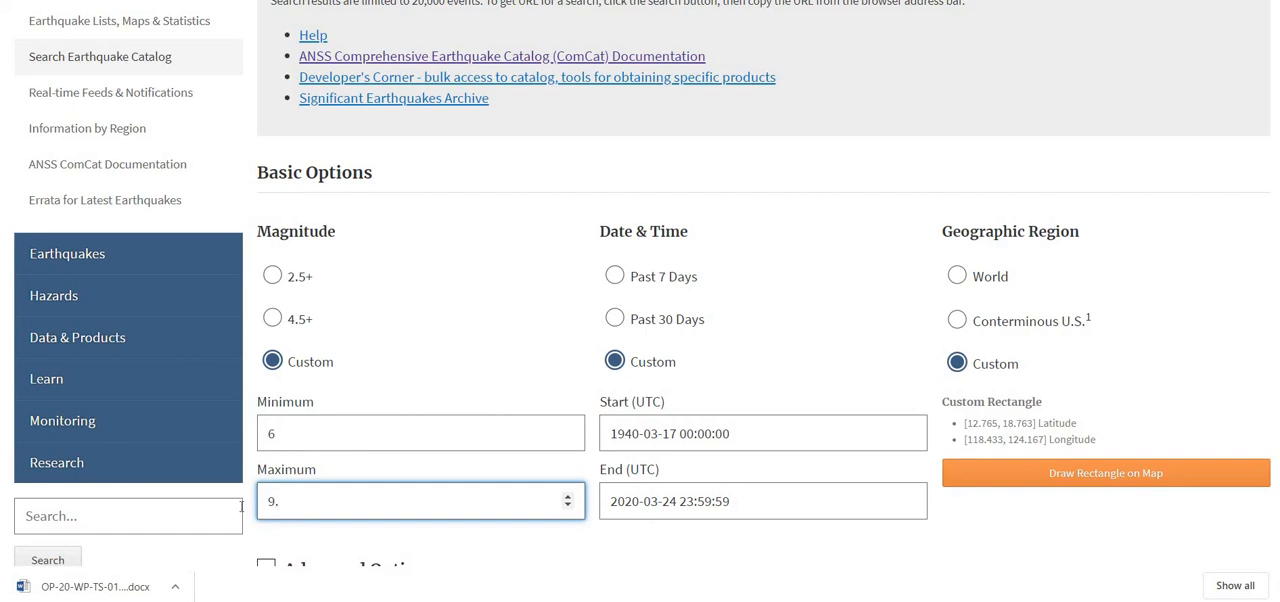
pyautogui.click(420, 432)
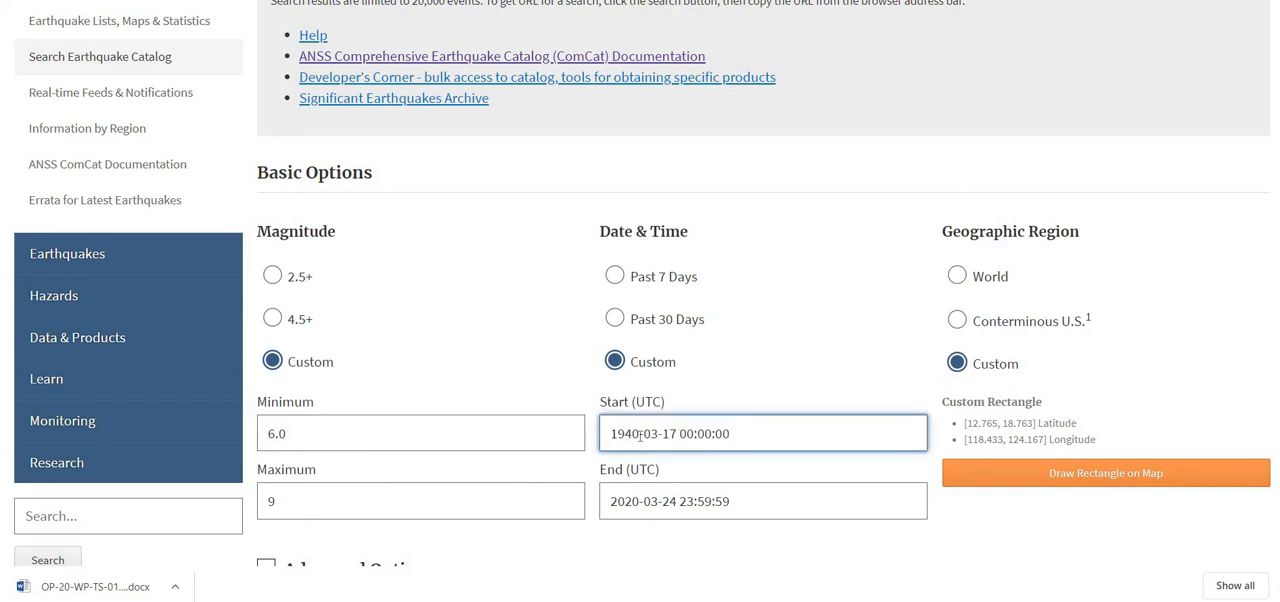
pyautogui.click(764, 500)
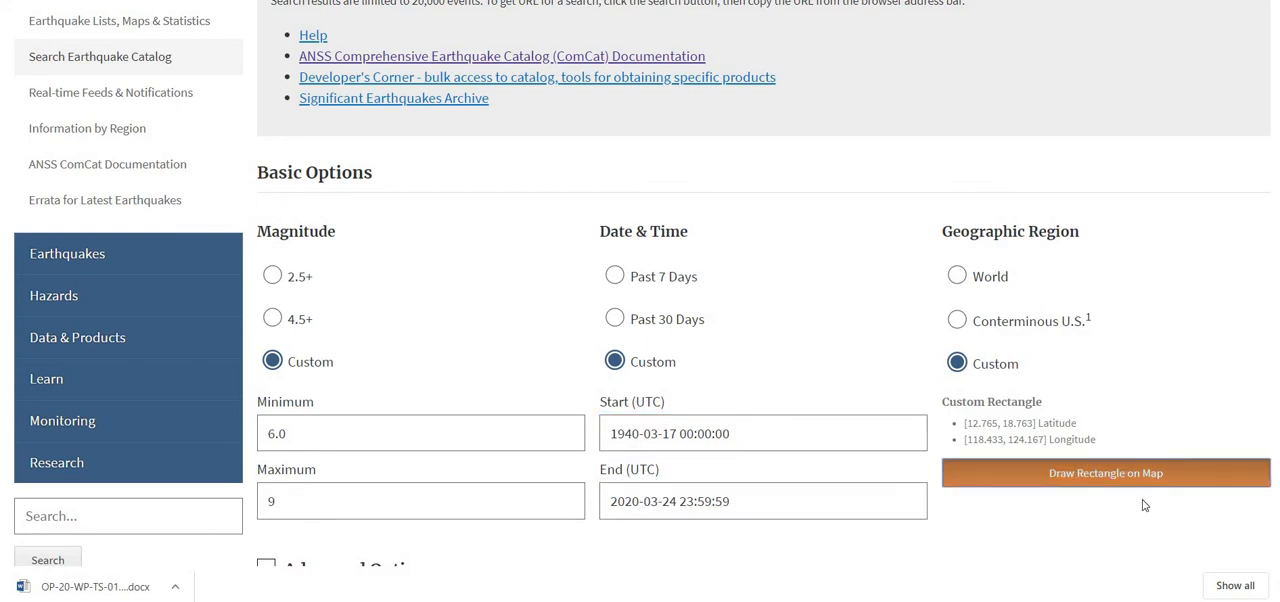
# Open the region map, zoom out from Metro Manila to Luzon, and start a new search rectangle
pyautogui.click(1104, 472)
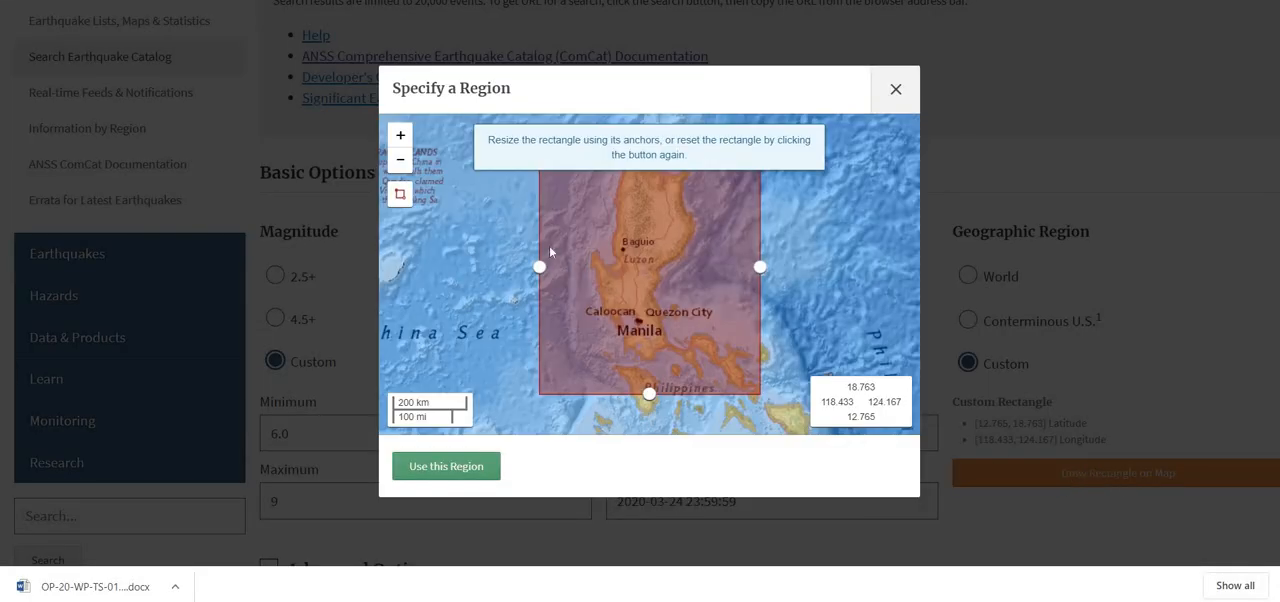
pyautogui.moveTo(744, 296)
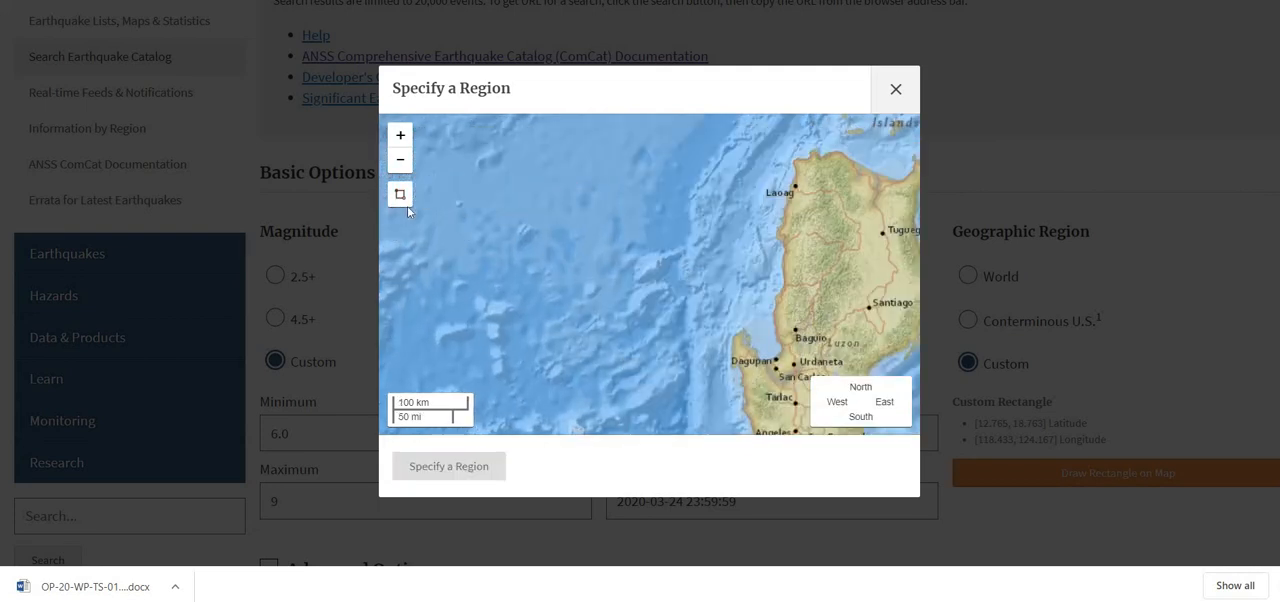
pyautogui.moveTo(400, 194)
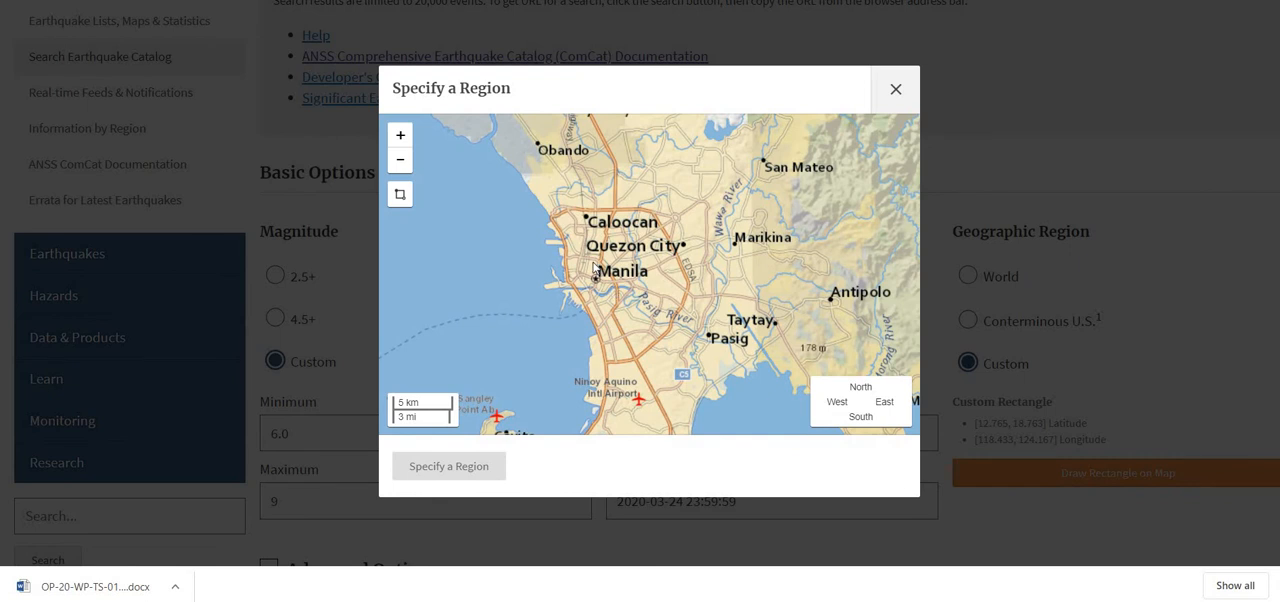
pyautogui.click(400, 160)
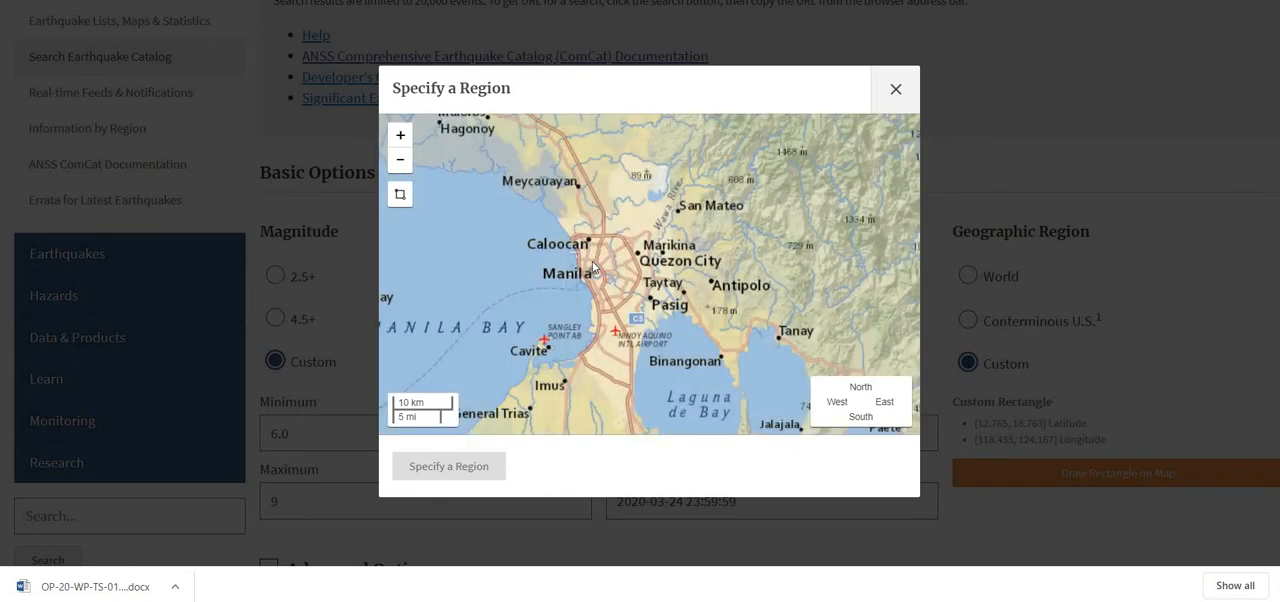
pyautogui.click(400, 160)
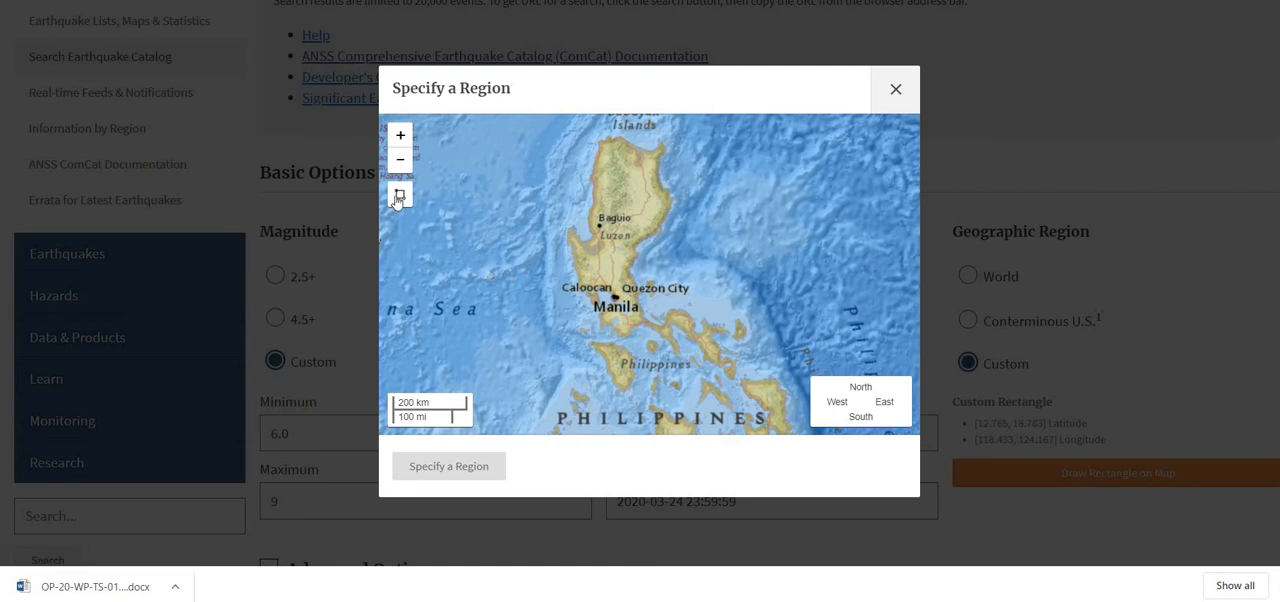
pyautogui.click(400, 194)
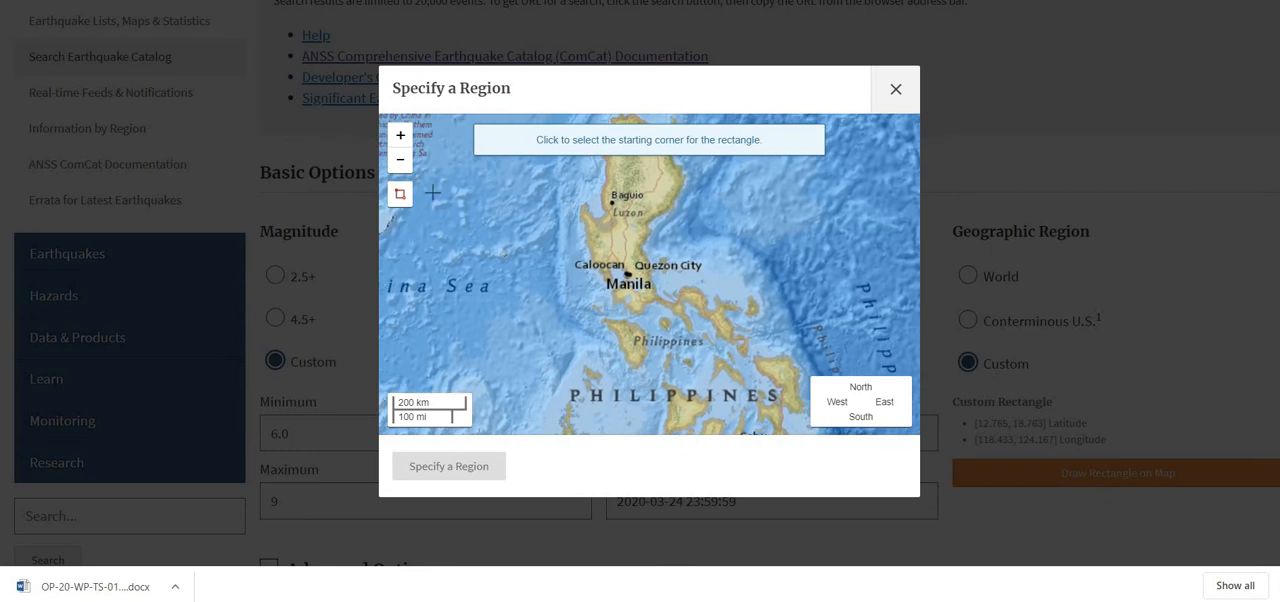
# Draw a rectangle over Metro Manila and Mindoro (lat 12.018–15.928, lon 119.355–123.508) and use it as the region
pyautogui.click(564, 220)
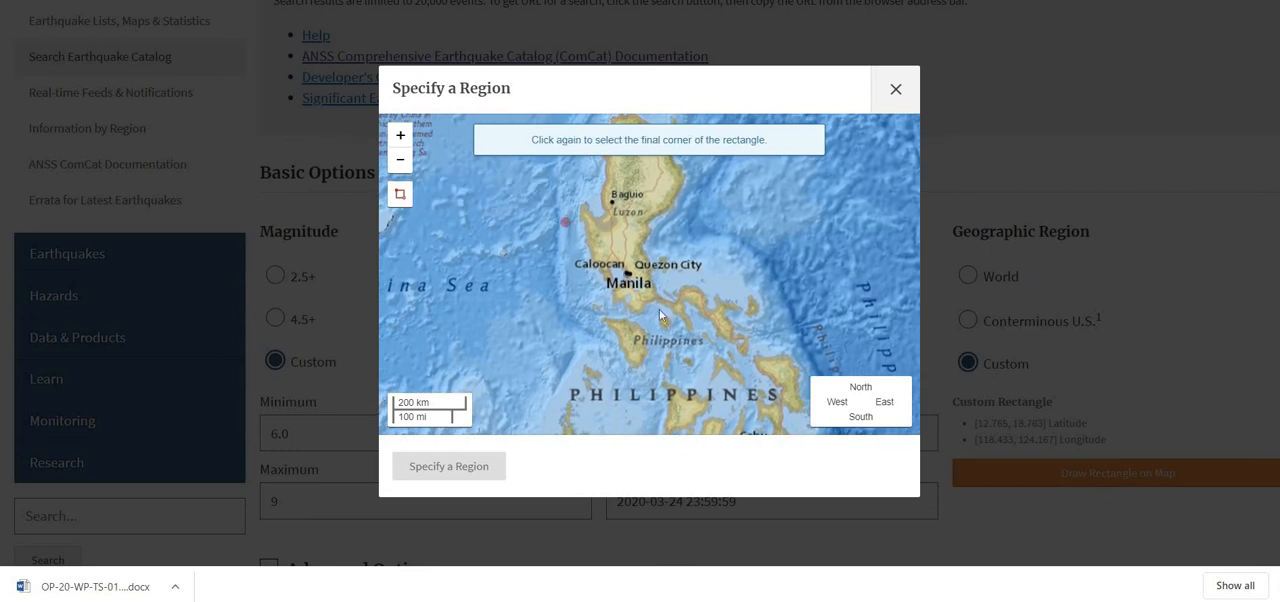
pyautogui.click(696, 220)
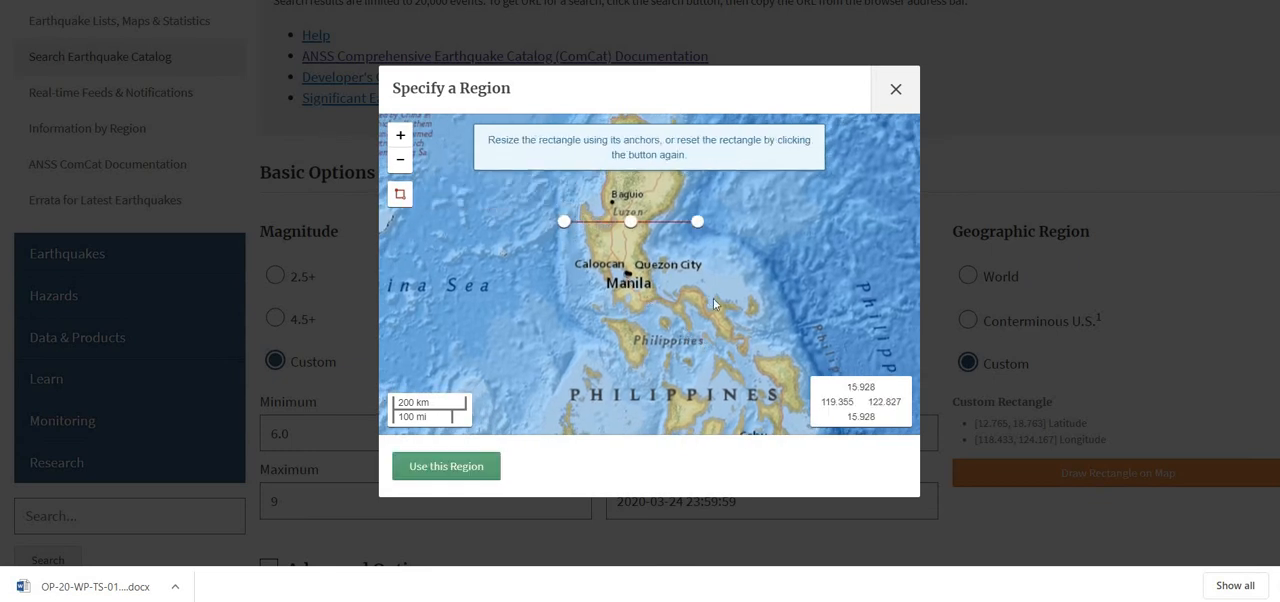
pyautogui.moveTo(696, 220); pyautogui.dragTo(640, 384)
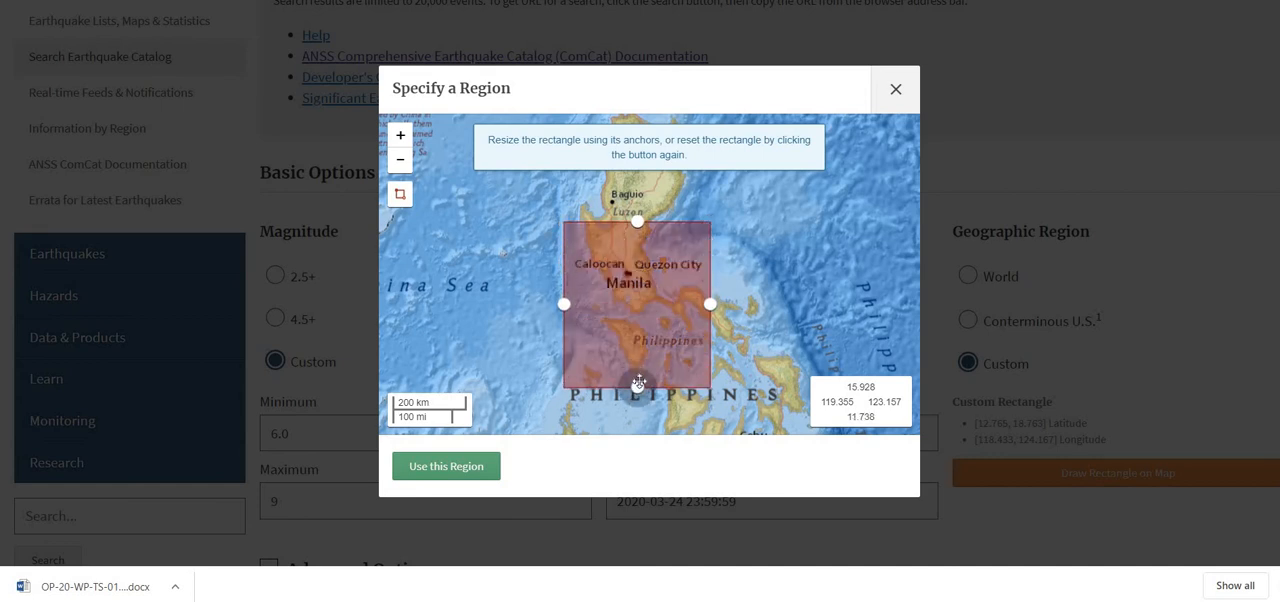
pyautogui.moveTo(710, 304); pyautogui.dragTo(724, 300)
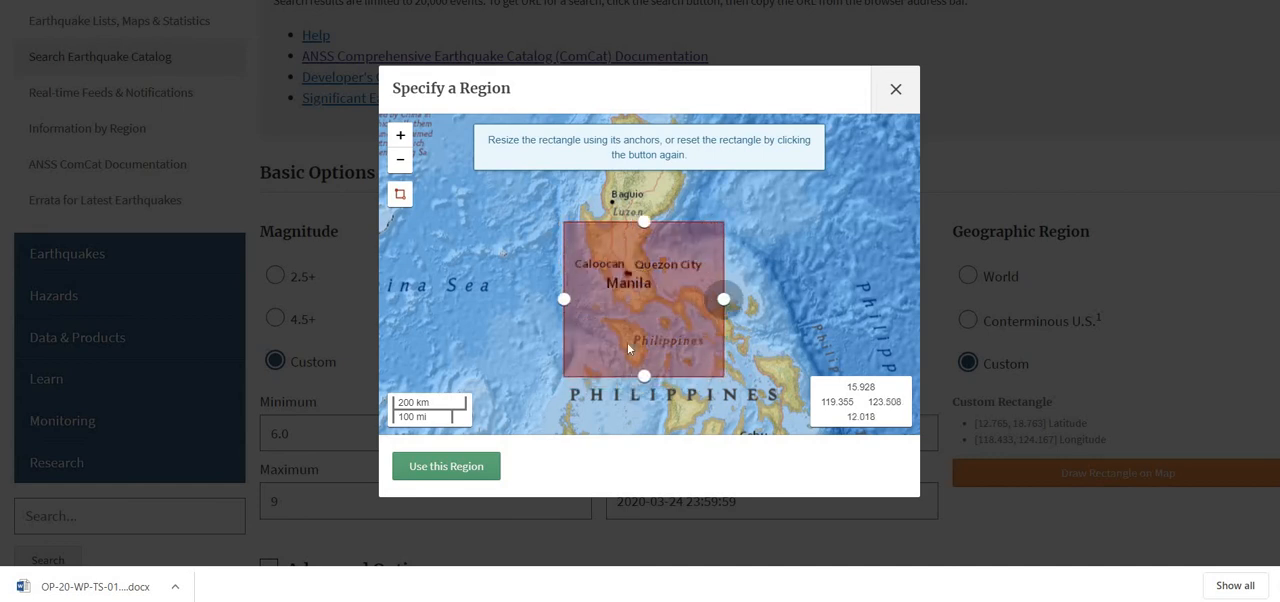
pyautogui.moveTo(662, 320)
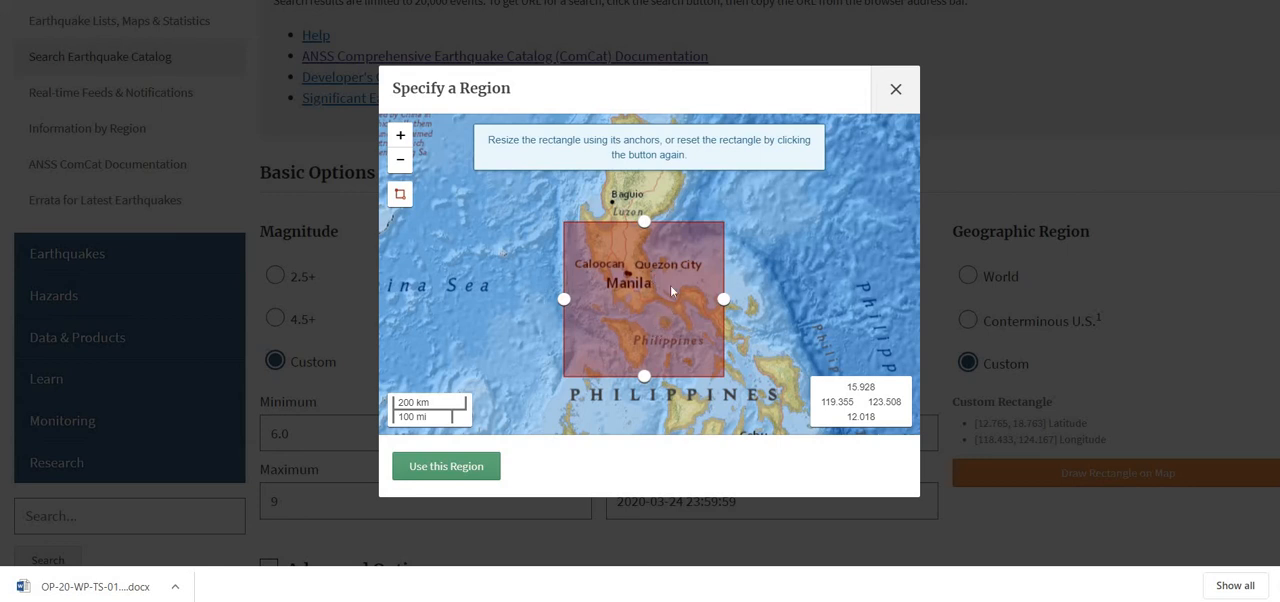
pyautogui.moveTo(694, 348)
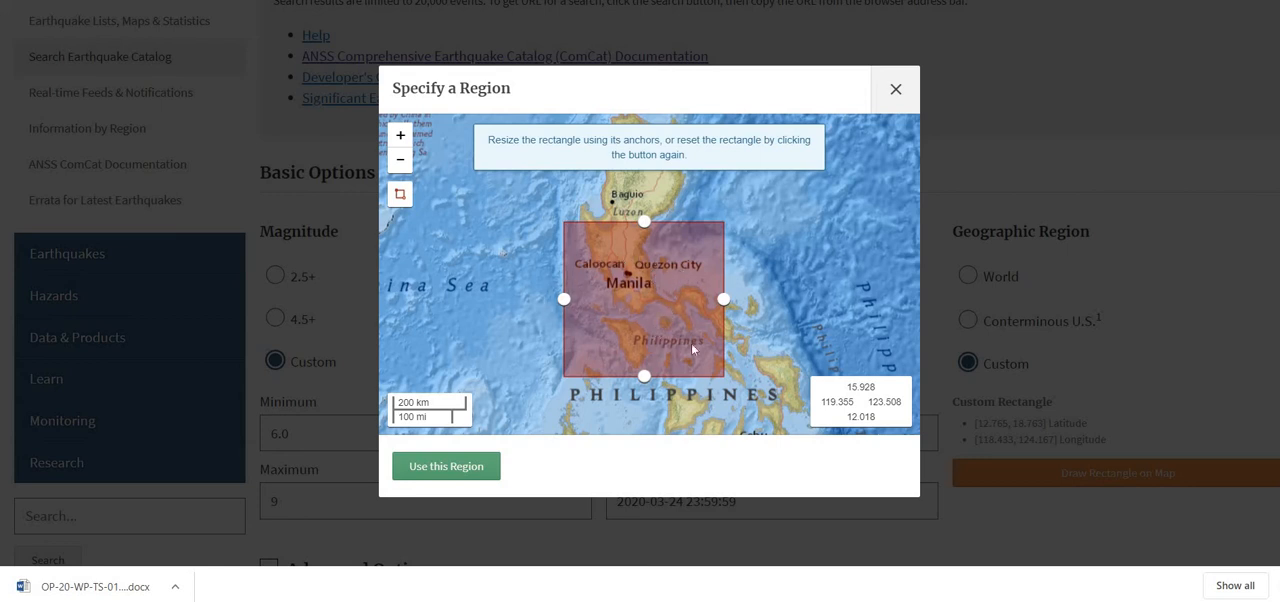
pyautogui.moveTo(502, 444)
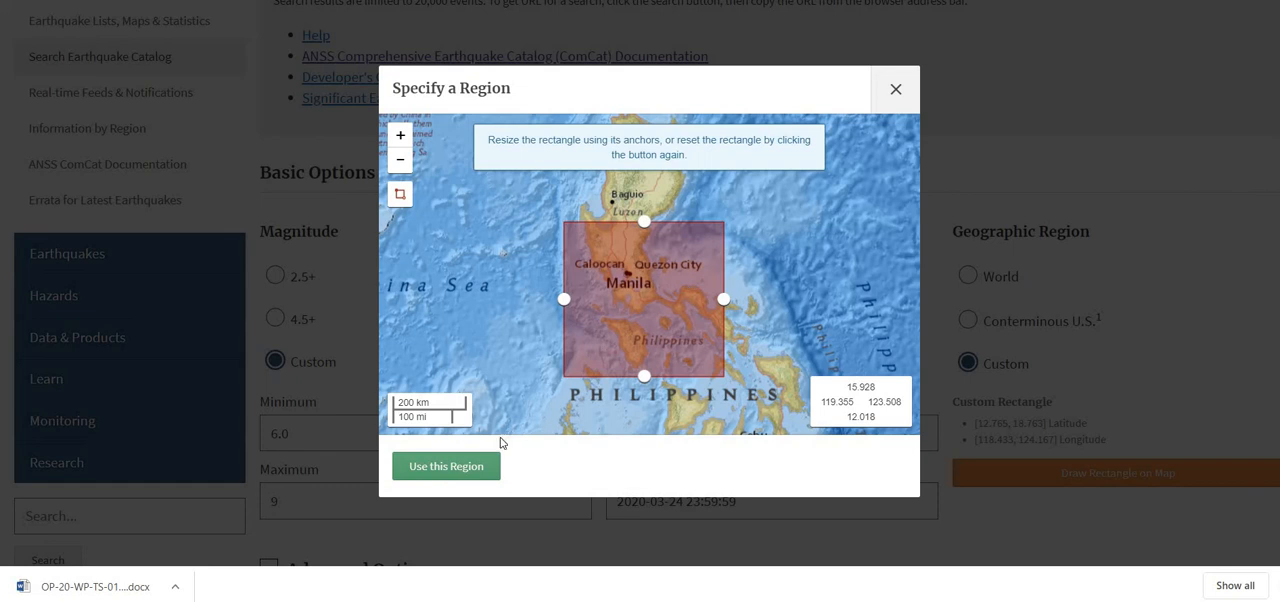
pyautogui.click(446, 466)
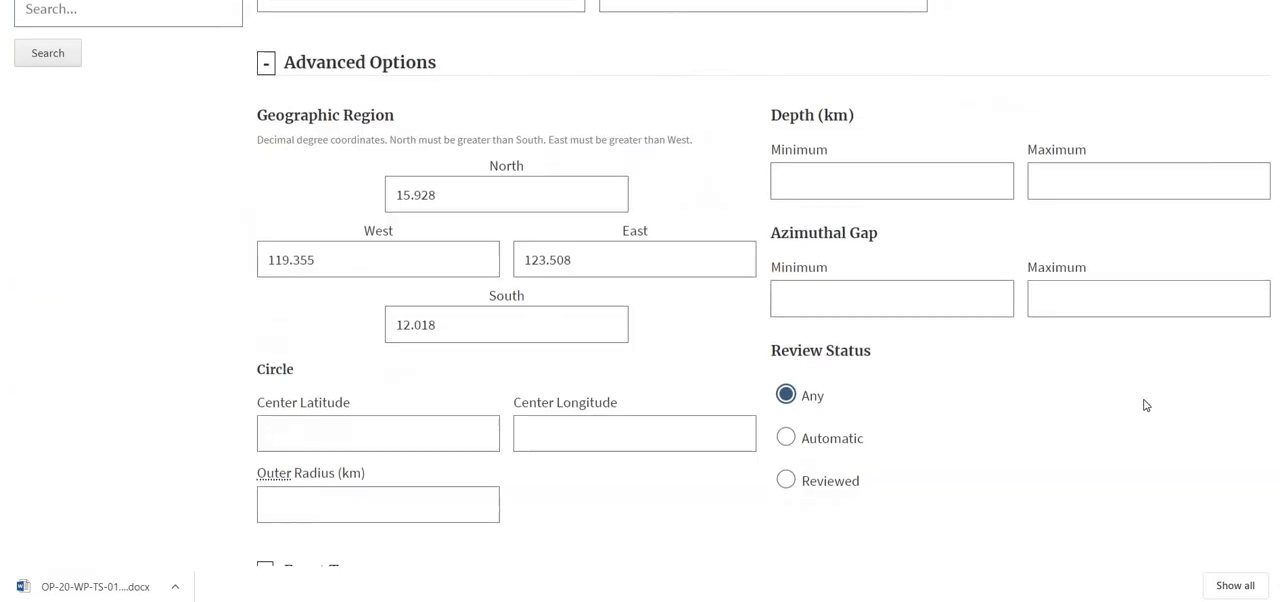
# Run the search, returning 39 earthquakes including the 1972 M7.5 Mindoro event
pyautogui.scroll(-3)
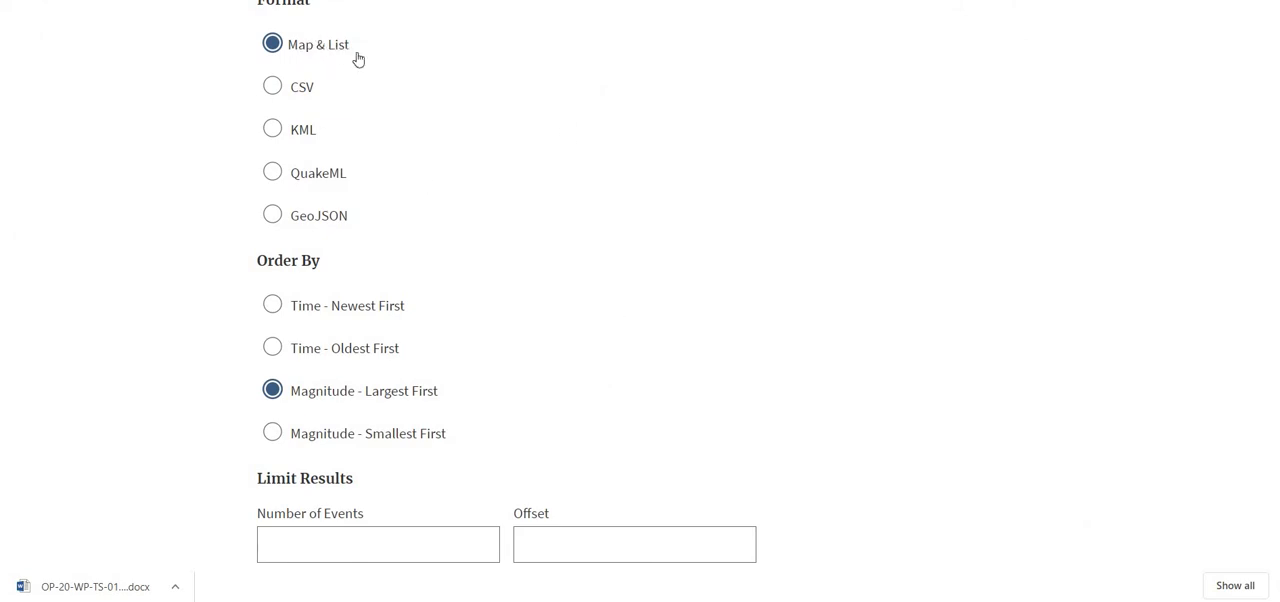
pyautogui.scroll(-3)
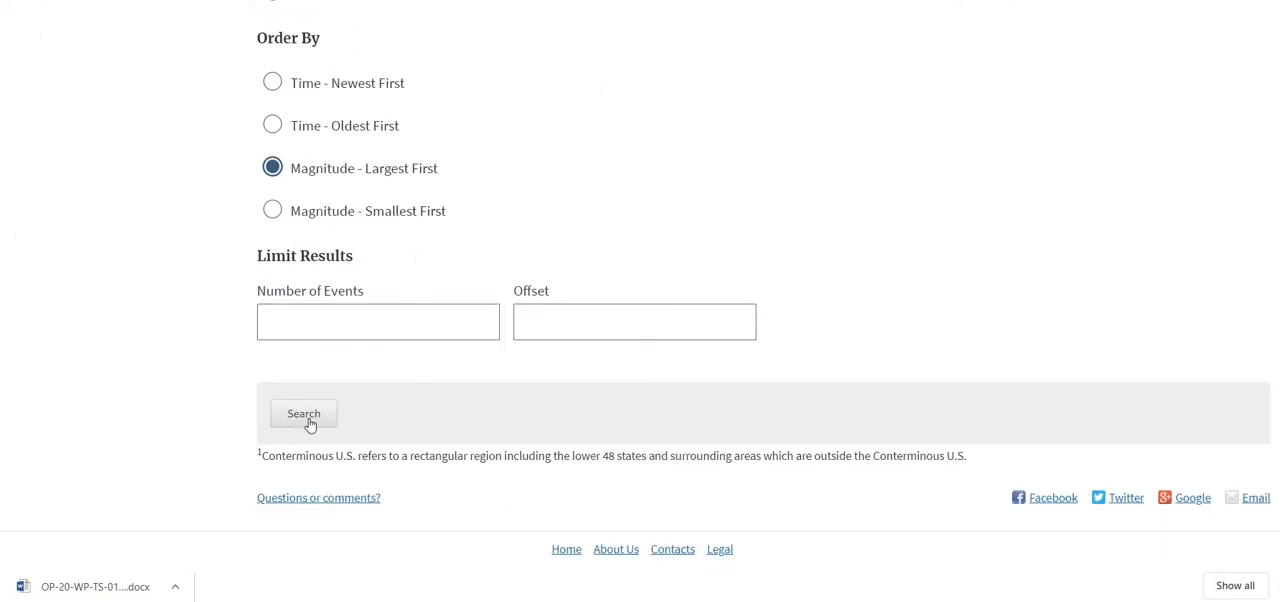
pyautogui.click(304, 412)
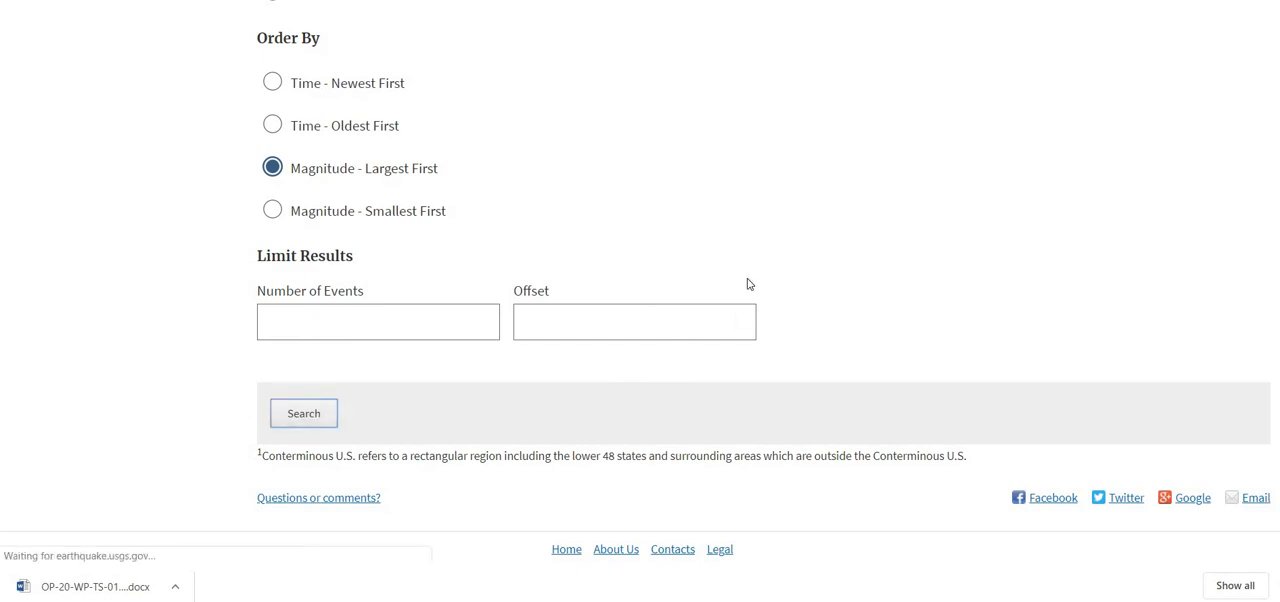
pyautogui.click(304, 412)
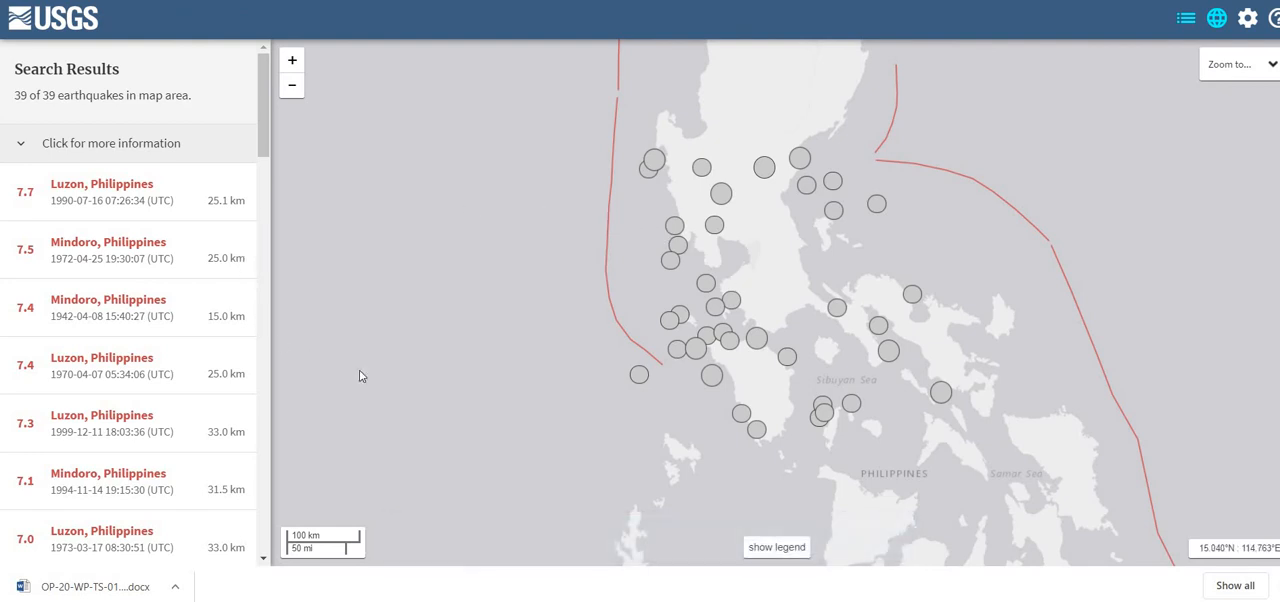
pyautogui.moveTo(748, 430)
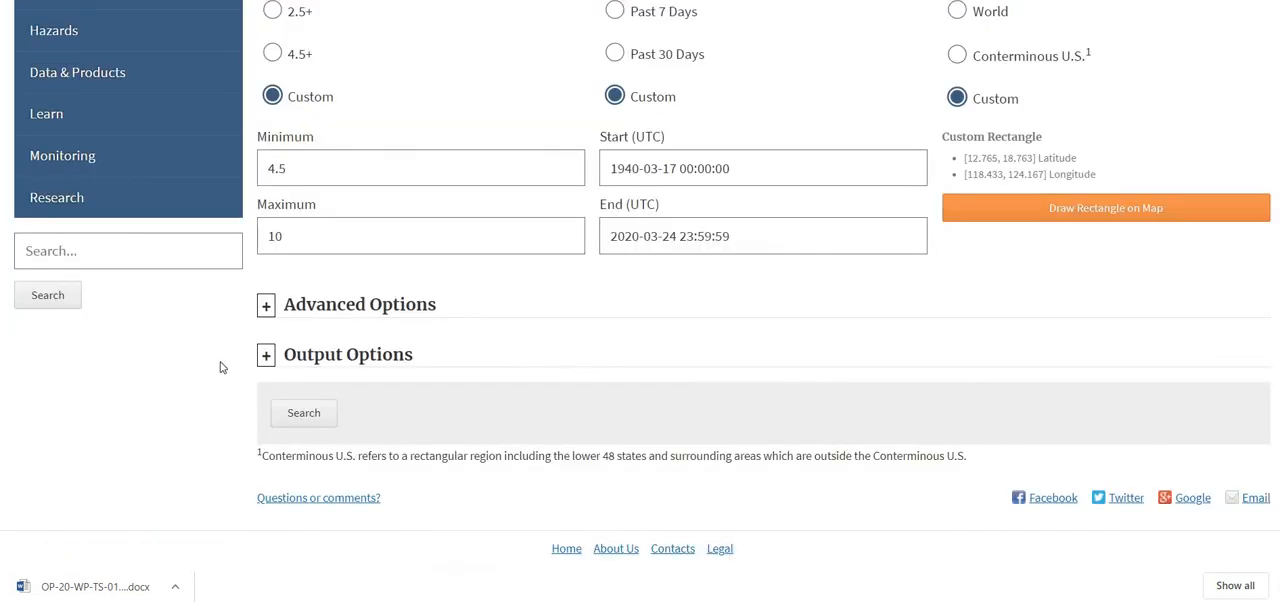
# Resubmit the search ordered Magnitude - Largest First, triggering the too-many-earthquakes warning
pyautogui.click(266, 356)
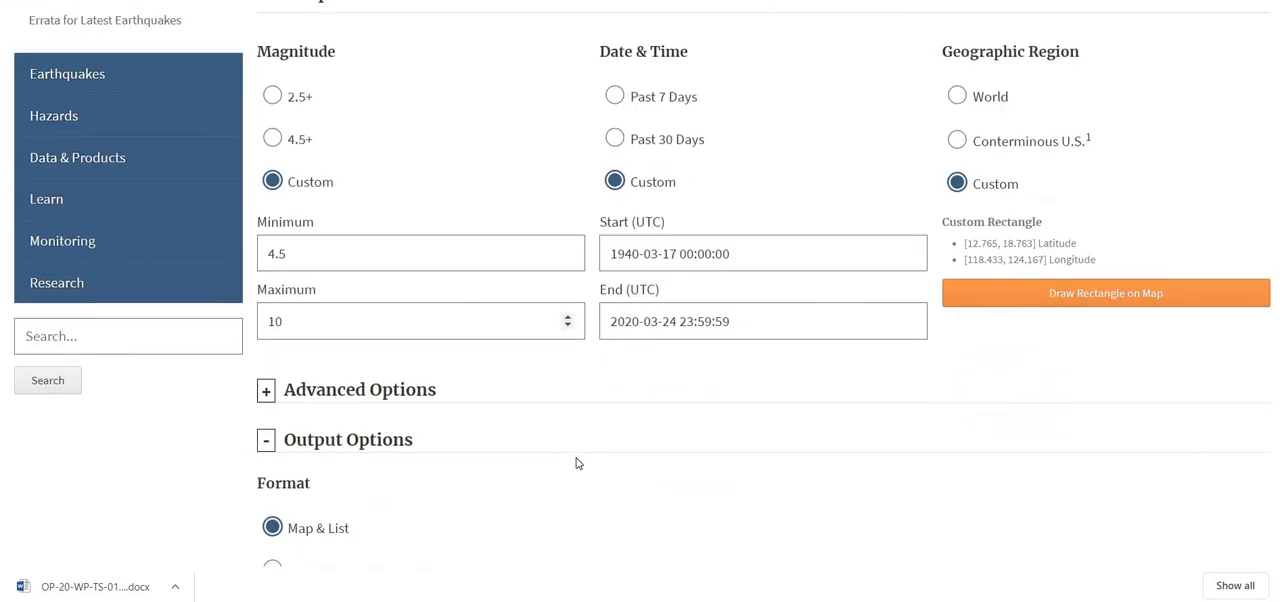
pyautogui.scroll(-3)
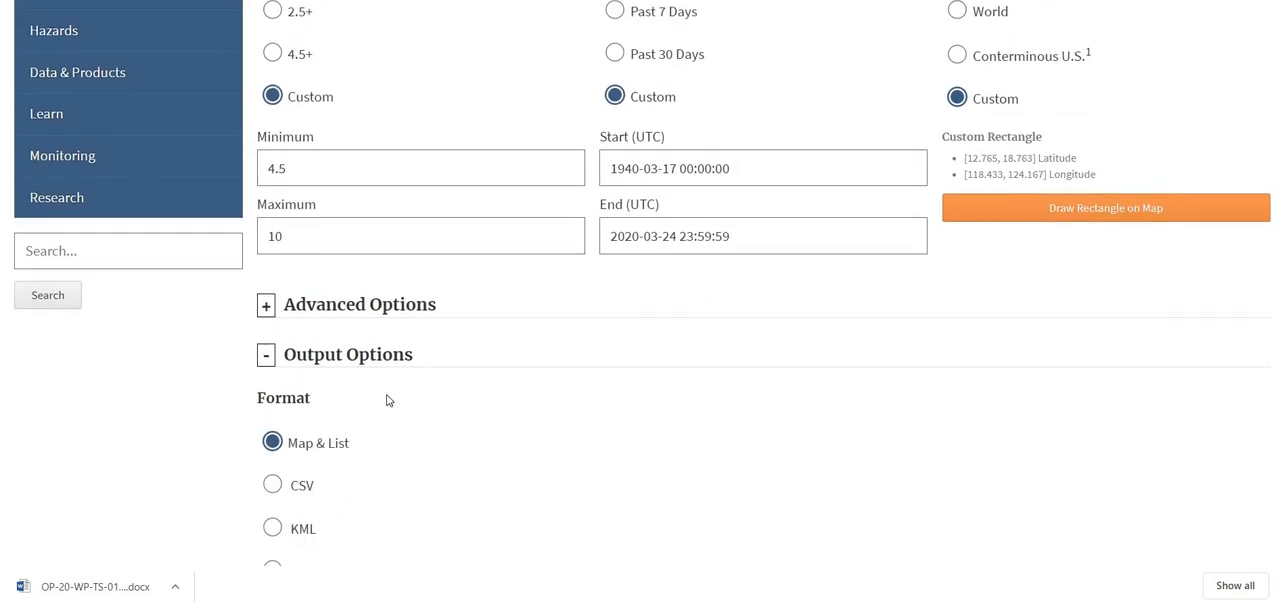
pyautogui.scroll(-3)
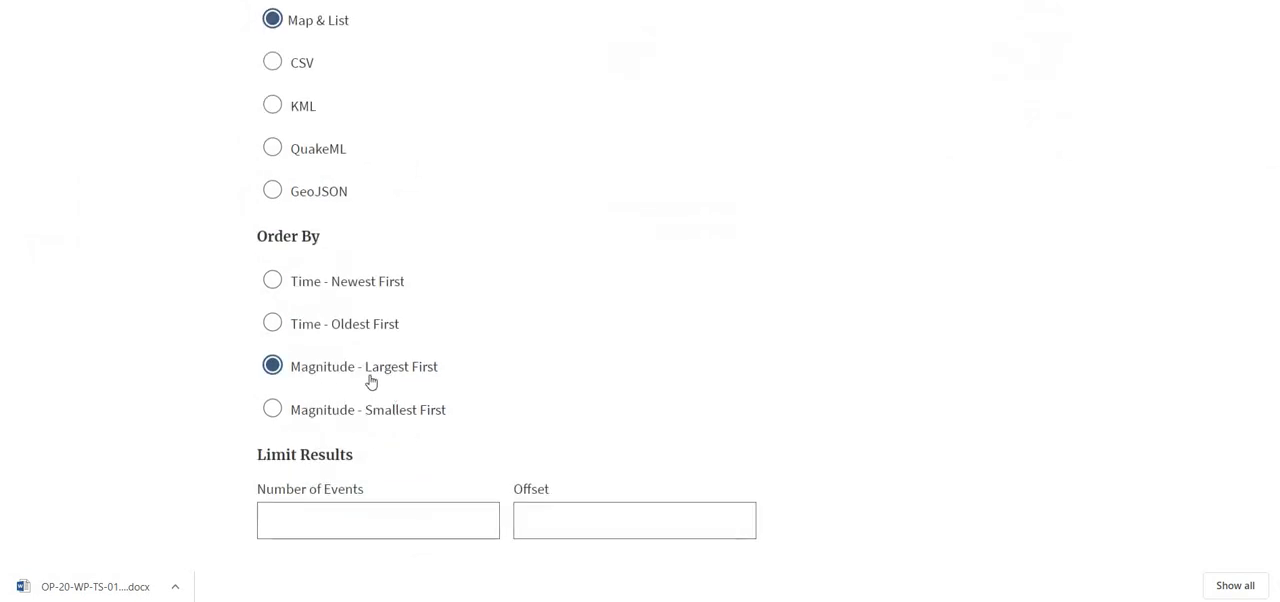
pyautogui.moveTo(448, 388)
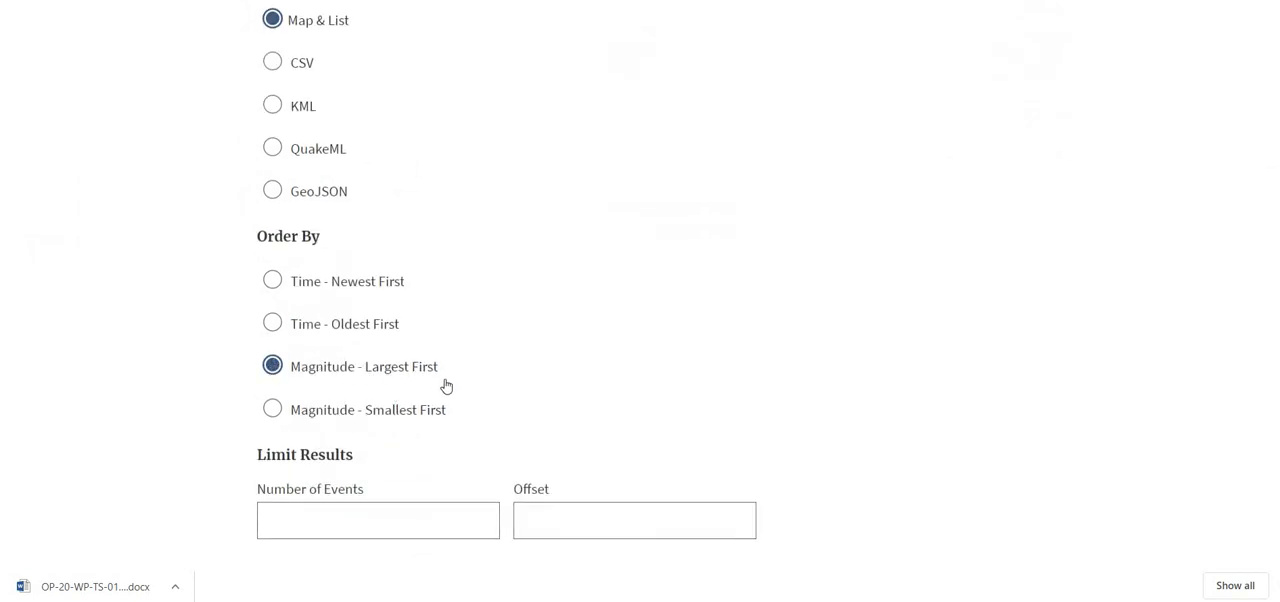
pyautogui.moveTo(414, 432)
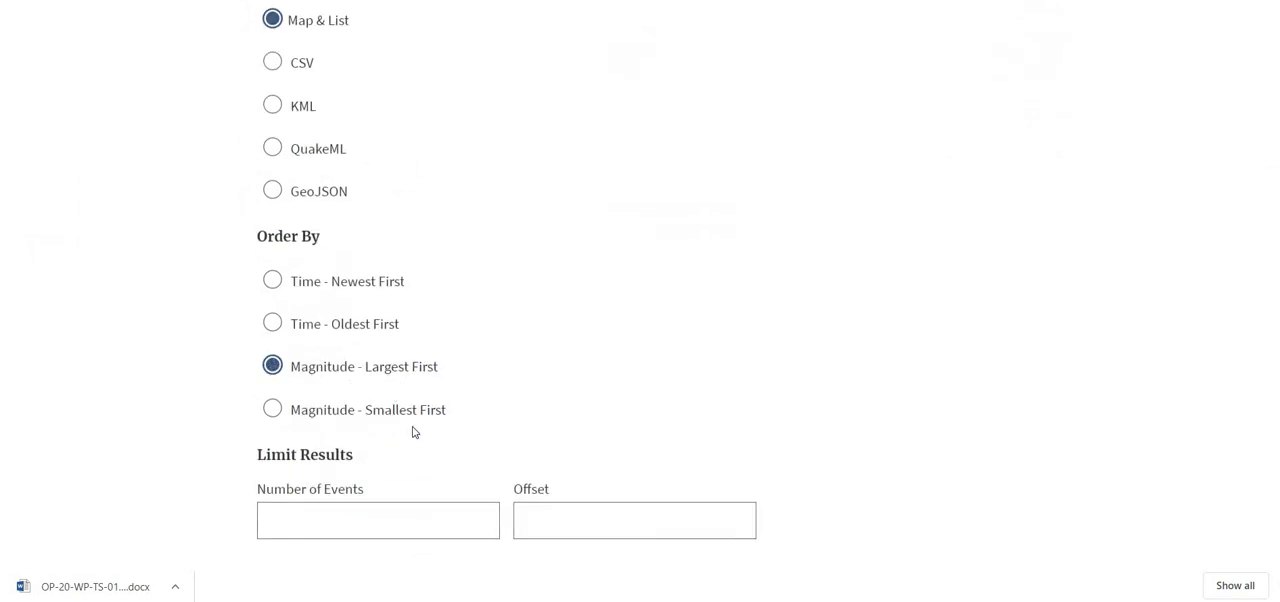
pyautogui.moveTo(310, 392)
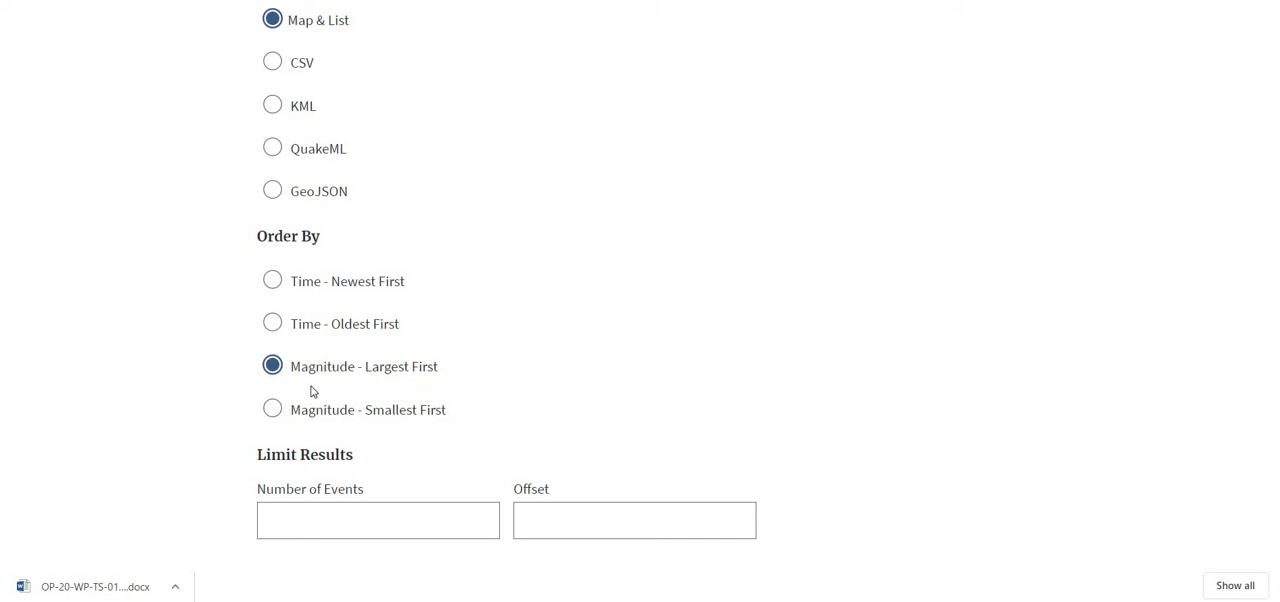
pyautogui.moveTo(402, 380)
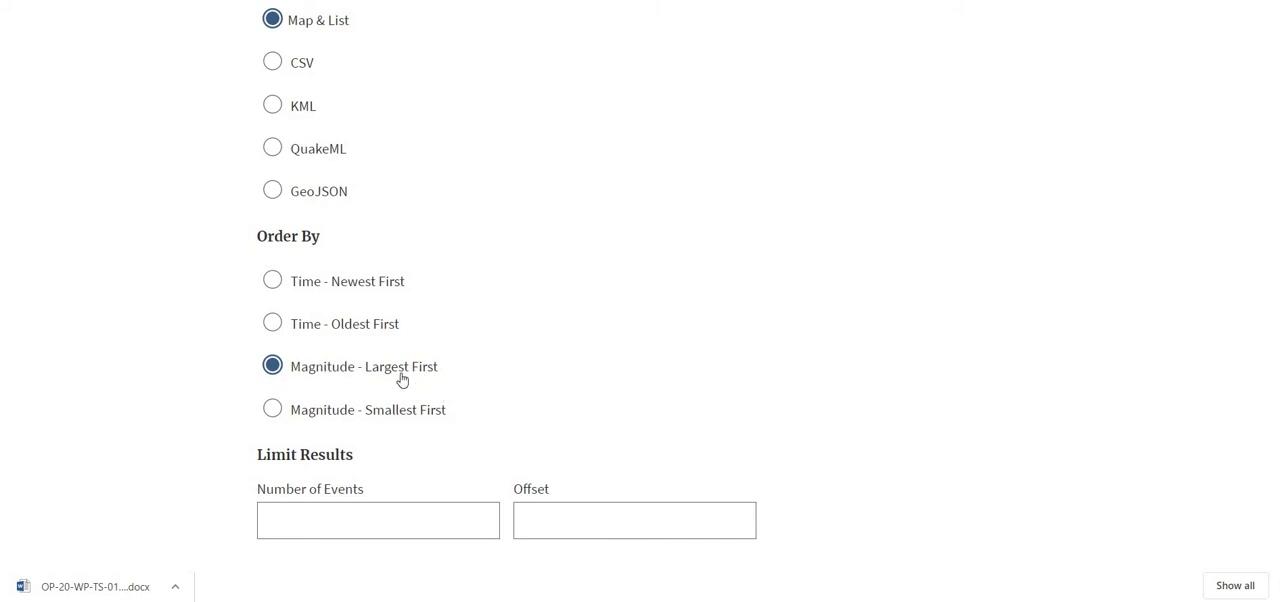
pyautogui.moveTo(344, 298)
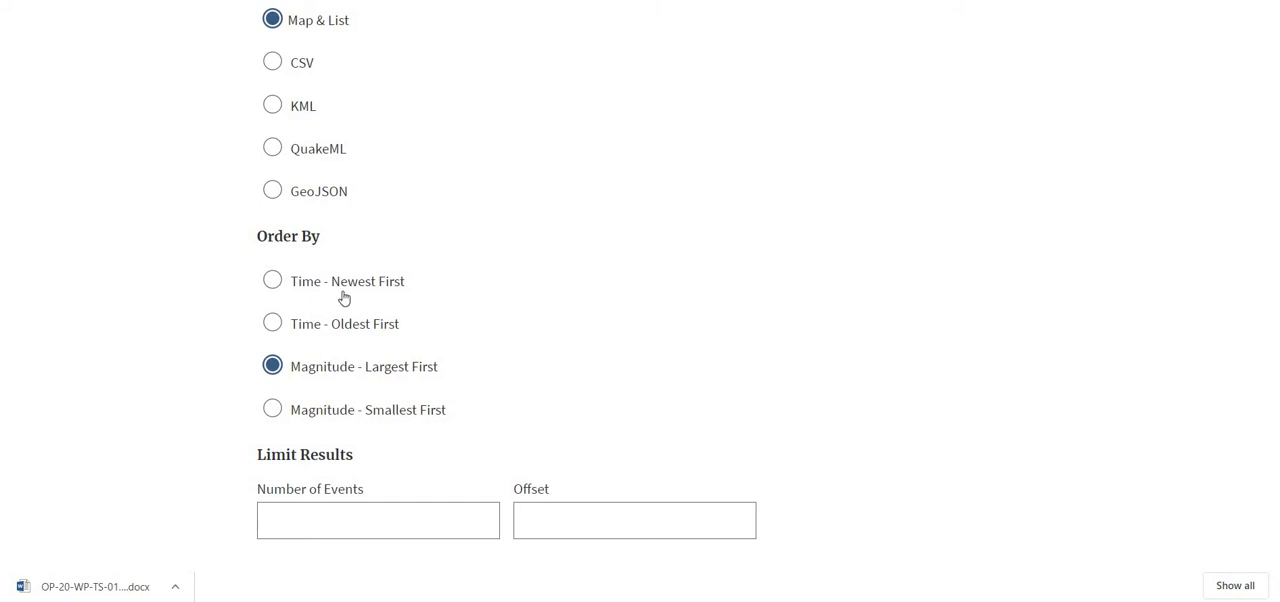
pyautogui.moveTo(432, 352)
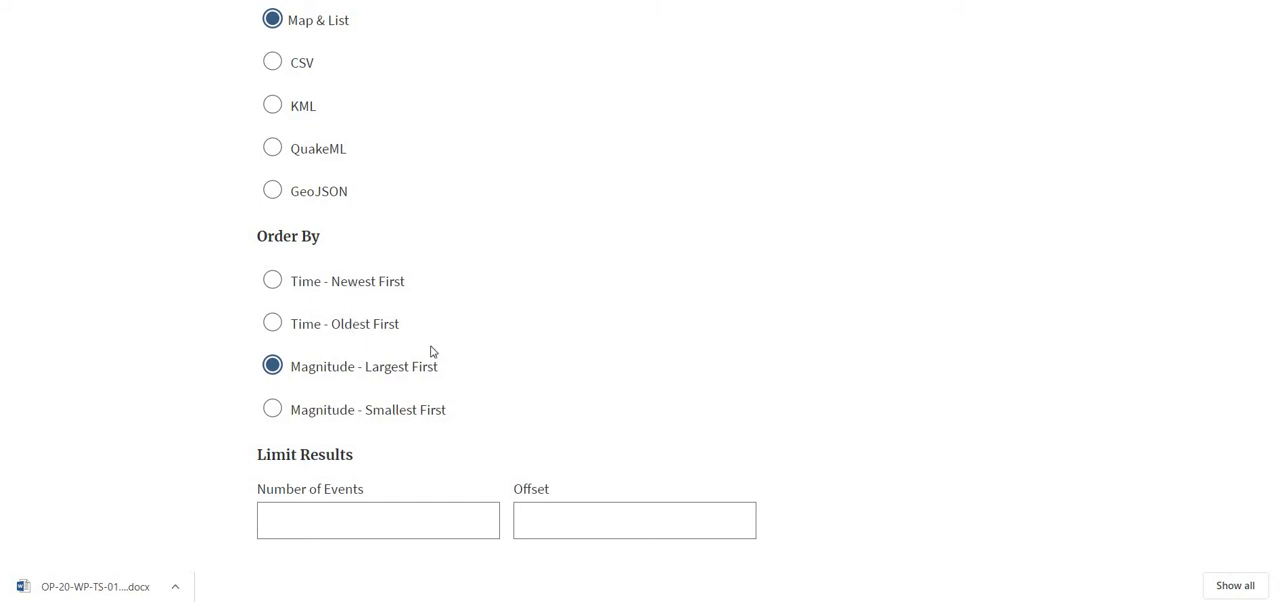
pyautogui.moveTo(452, 344)
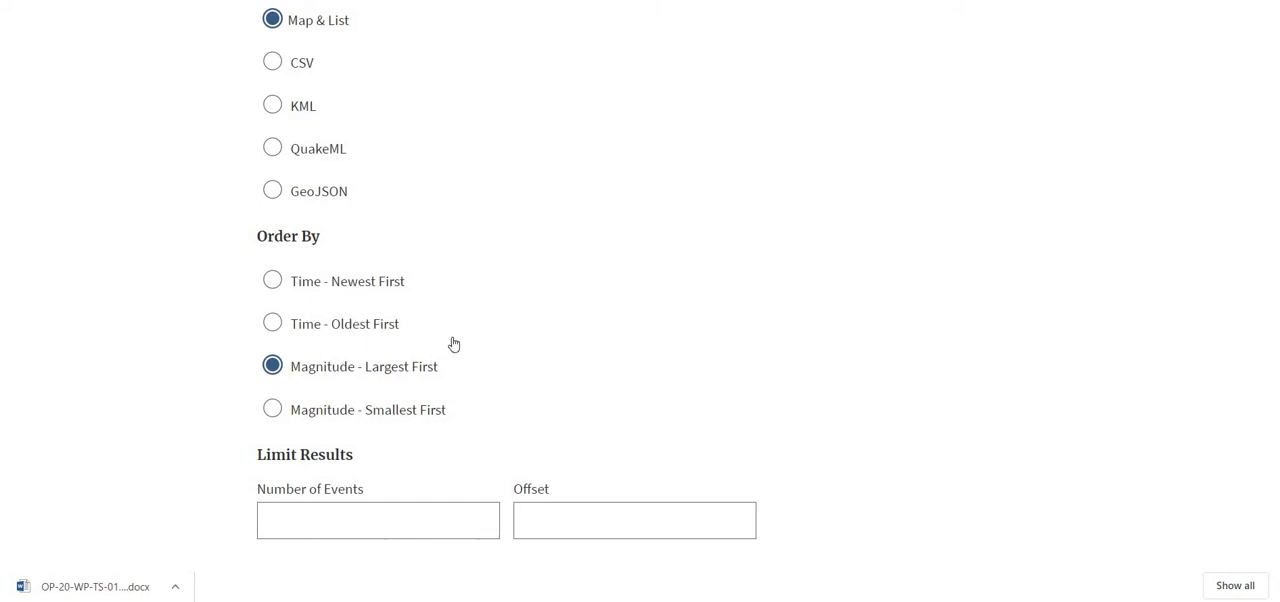
pyautogui.scroll(-3)
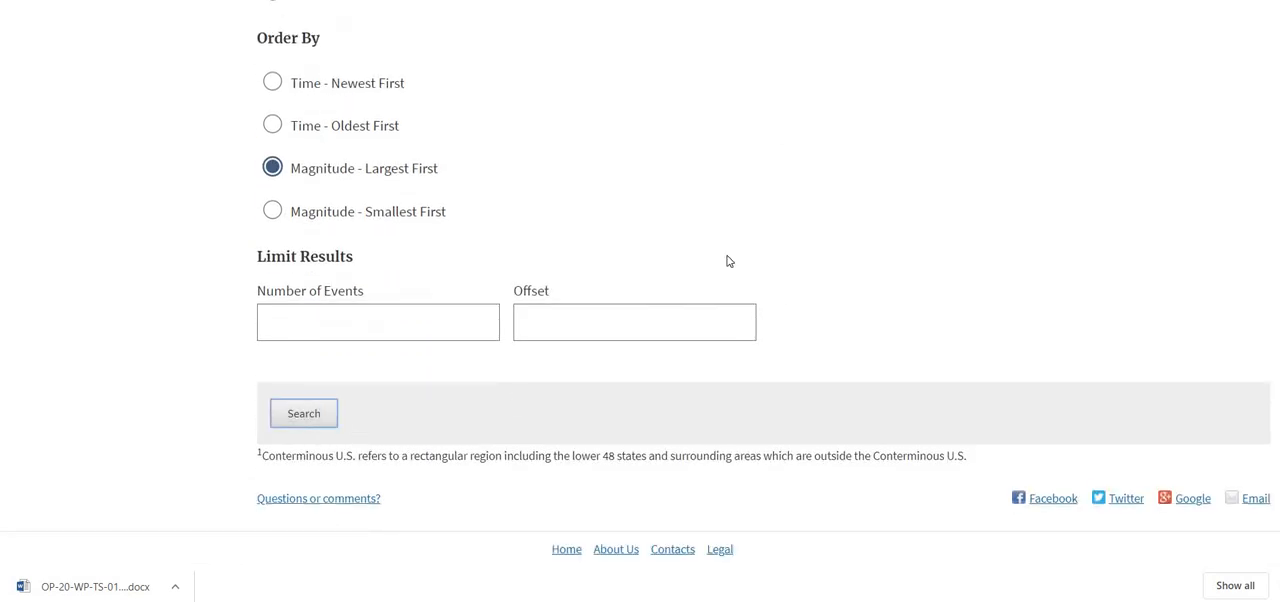
pyautogui.click(304, 412)
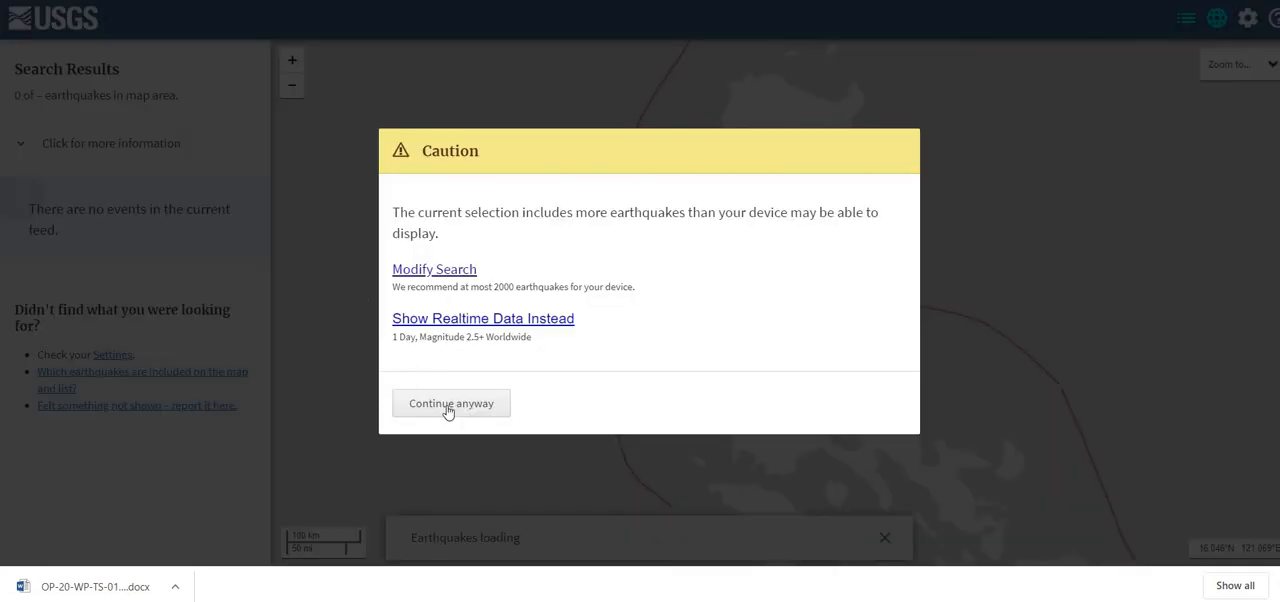
# Shrink the rectangle around Manila to lat 12.765–15.561, lon 119.487–122.959 and use it as the region
pyautogui.click(450, 404)
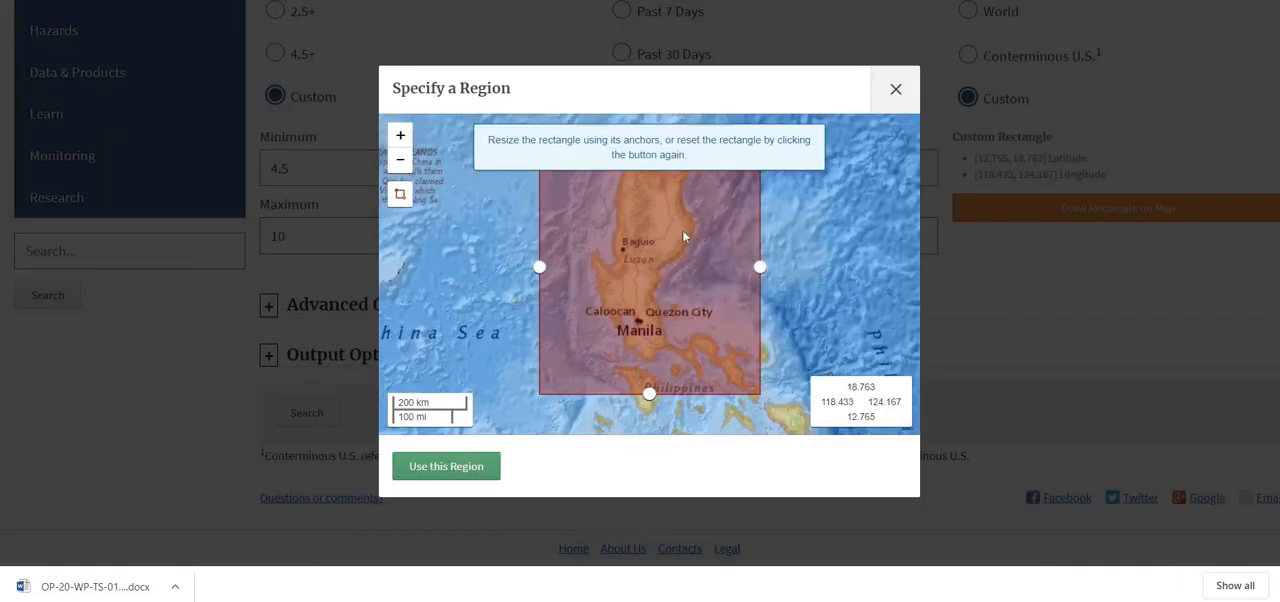
pyautogui.click(400, 136)
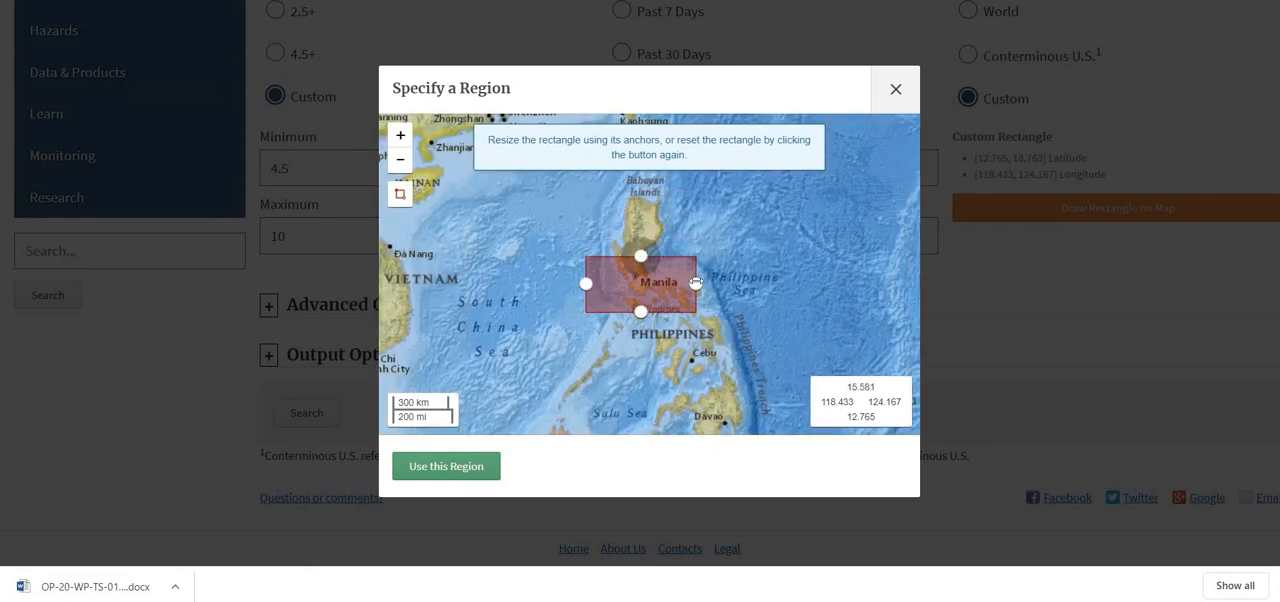
pyautogui.moveTo(696, 284); pyautogui.dragTo(672, 284)
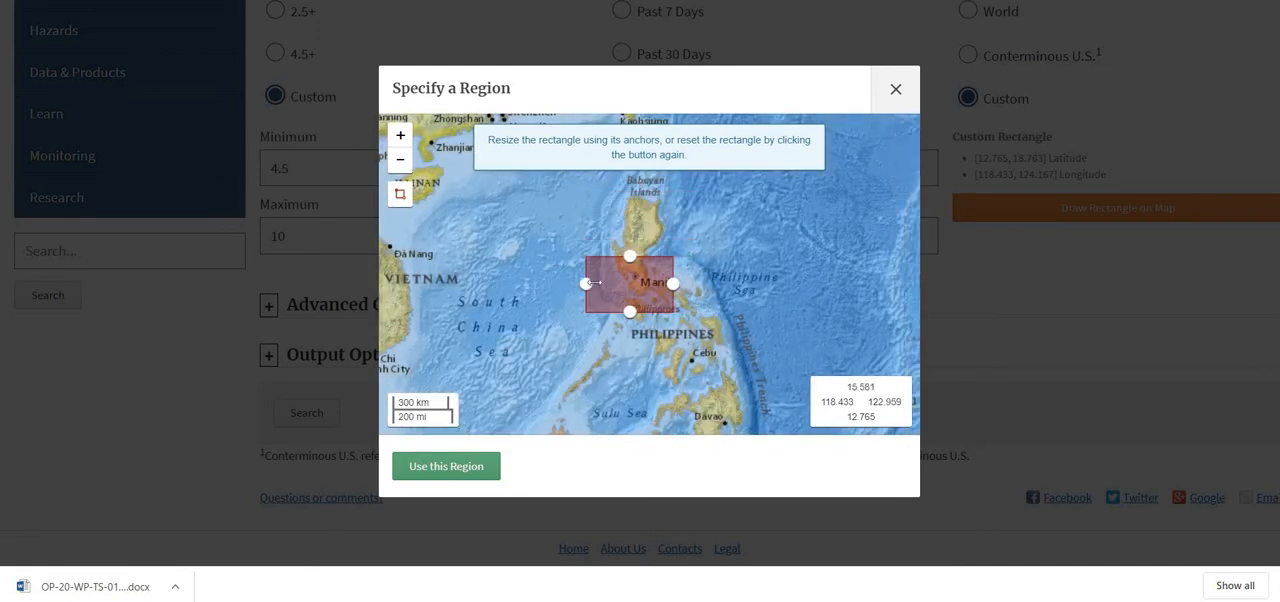
pyautogui.moveTo(590, 284); pyautogui.dragTo(608, 284)
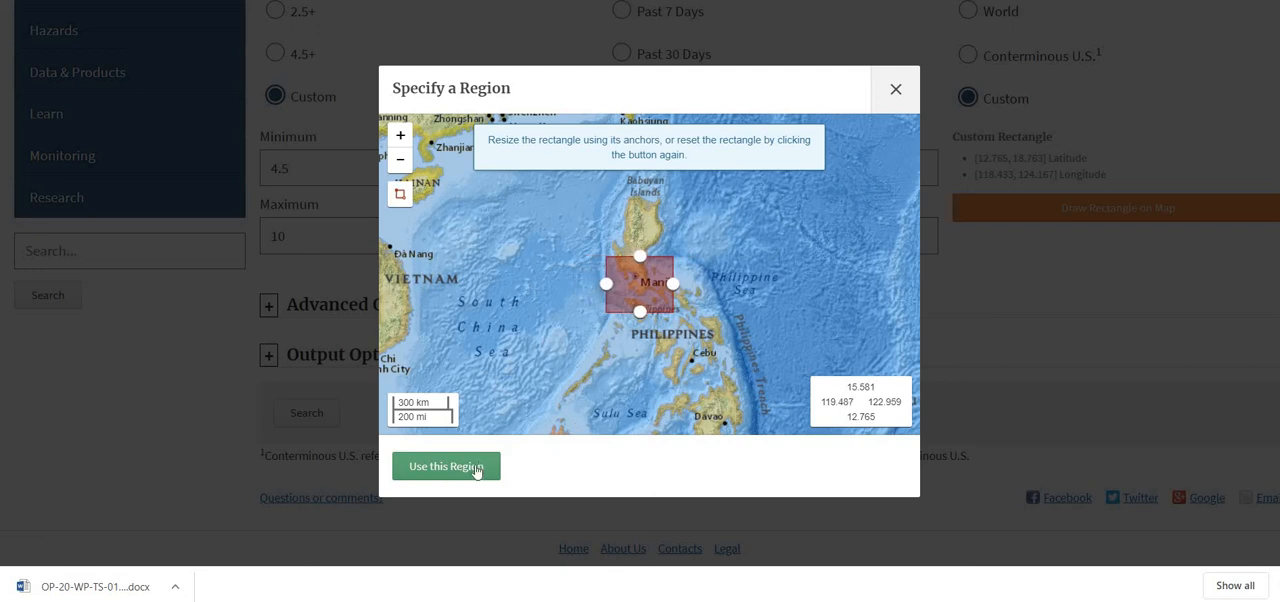
pyautogui.click(444, 466)
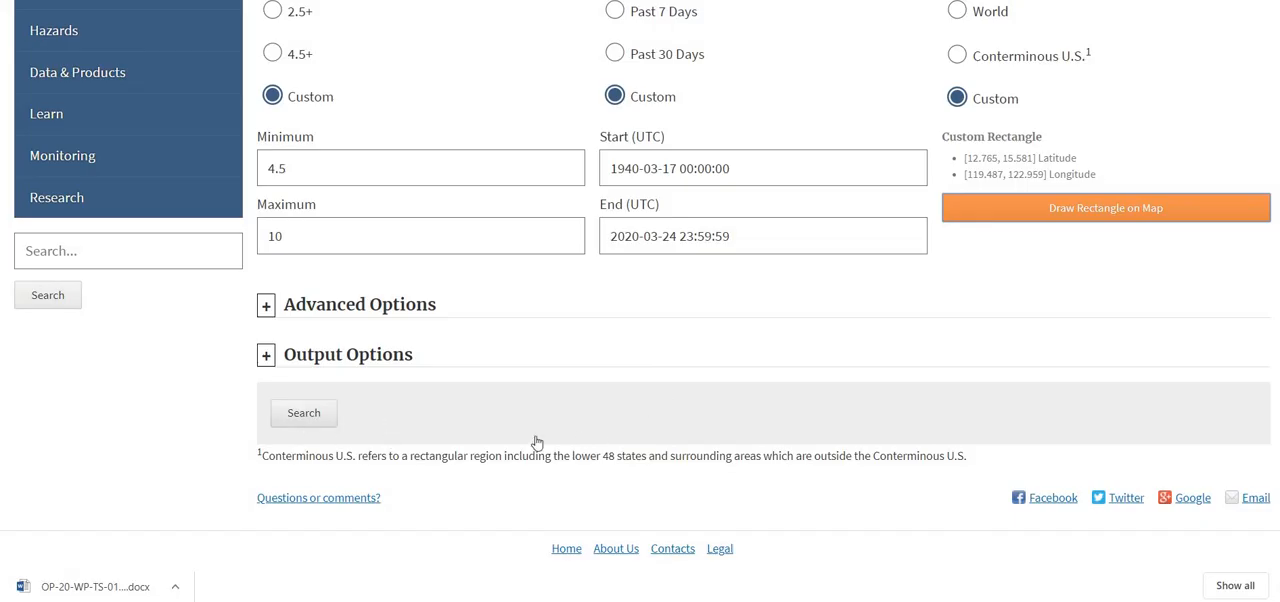
# Run the search for 1,043 earthquakes and select the 1972 M7.5 Mindoro, Philippines event
pyautogui.click(304, 412)
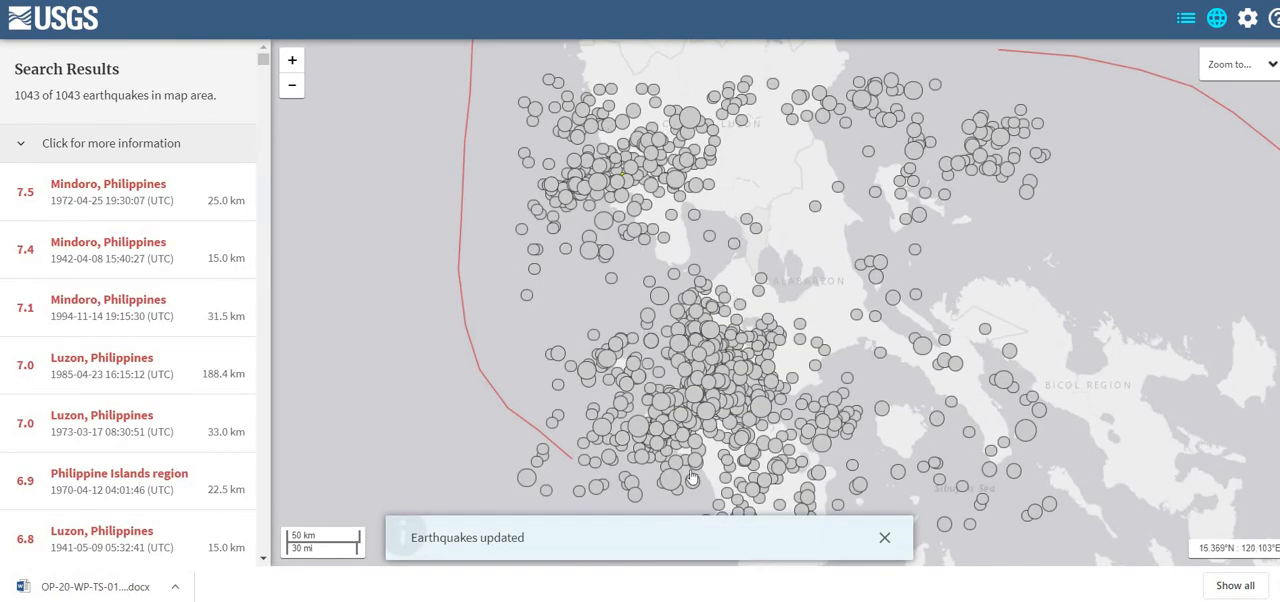
pyautogui.click(884, 536)
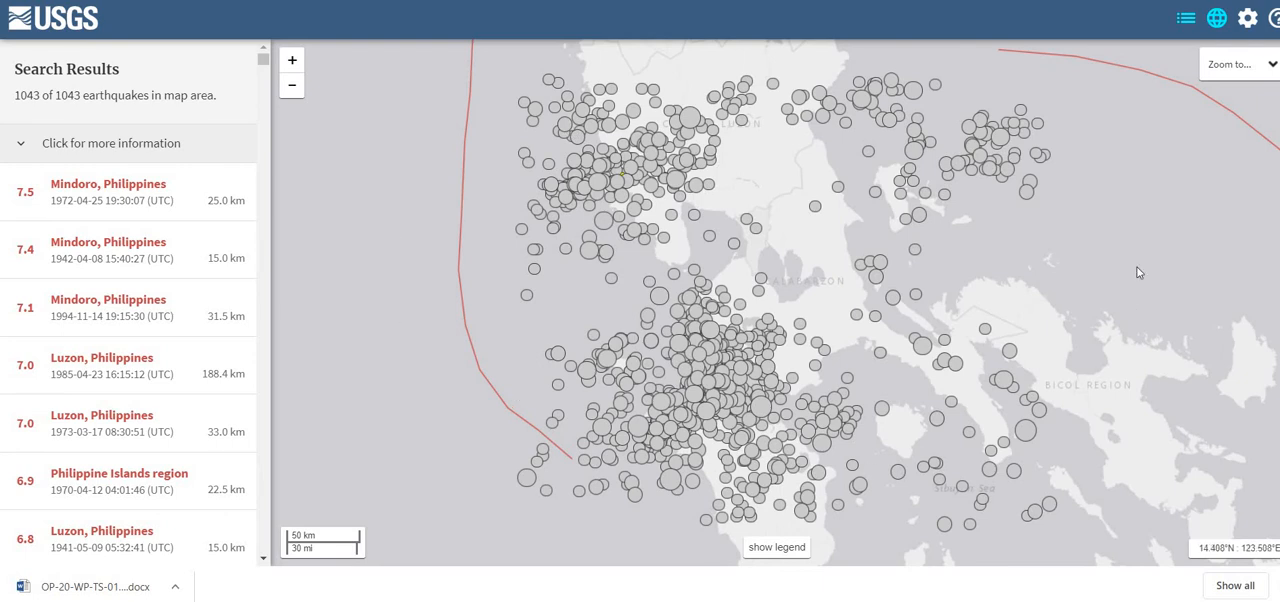
pyautogui.moveTo(104, 218)
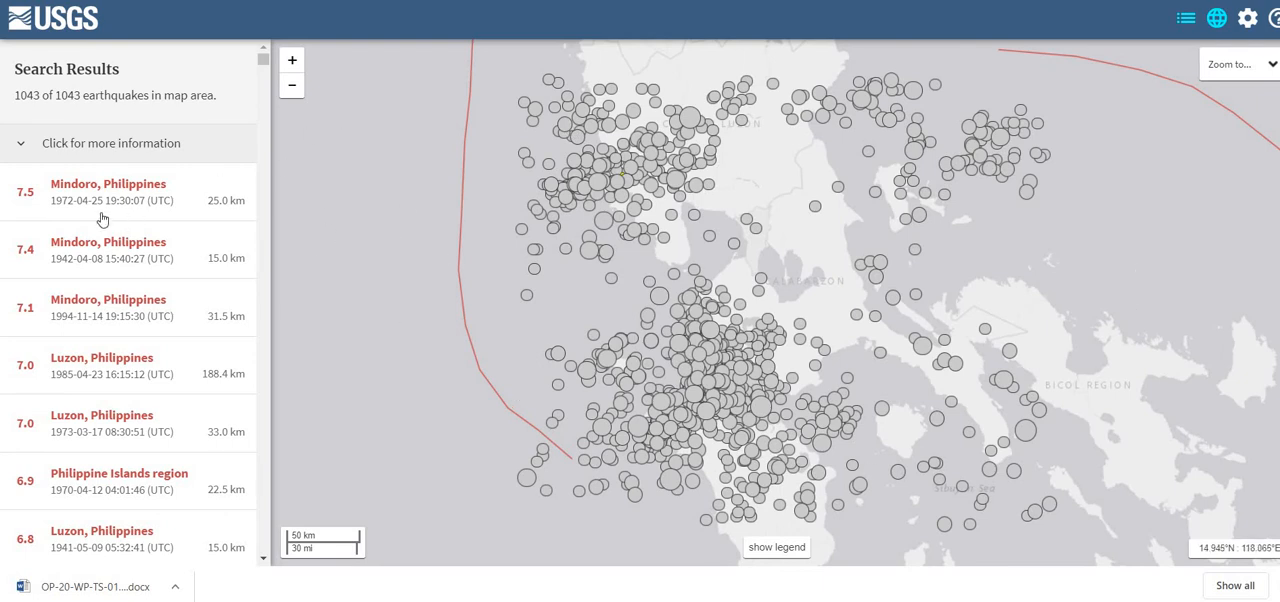
pyautogui.moveTo(110, 208)
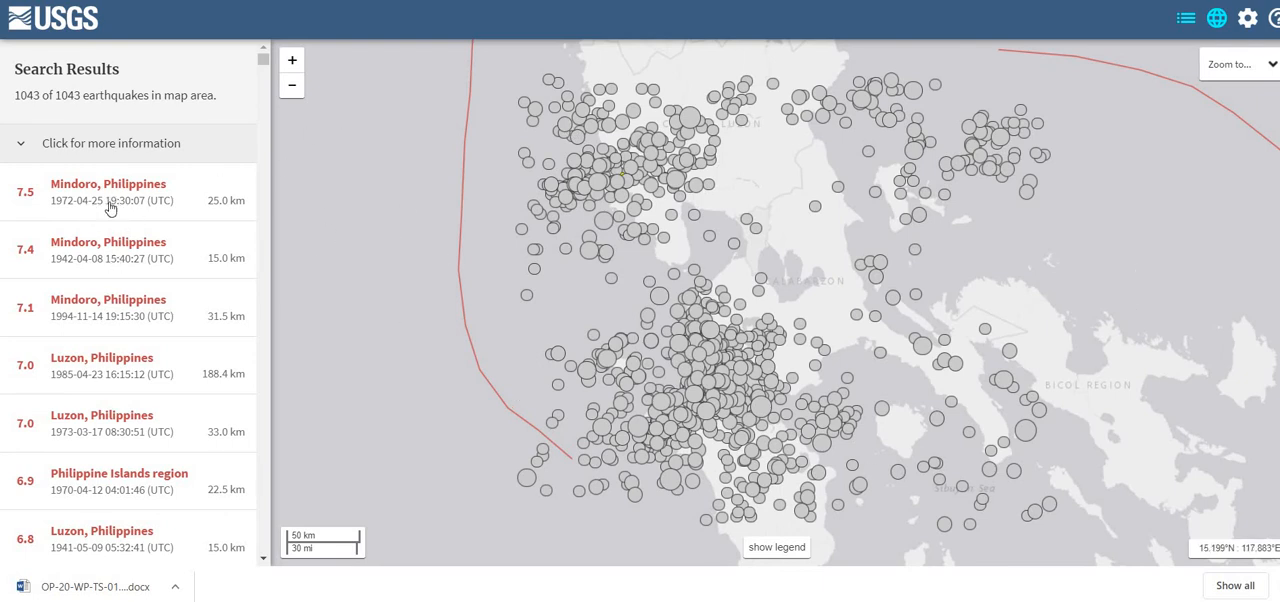
pyautogui.moveTo(82, 518)
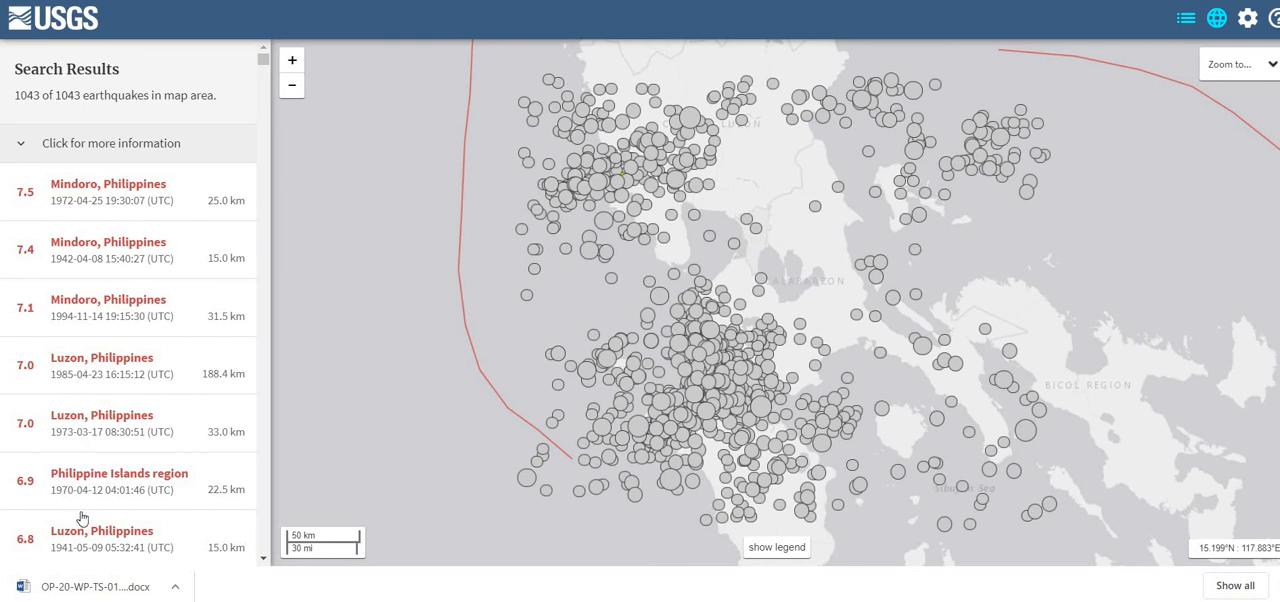
pyautogui.moveTo(164, 200)
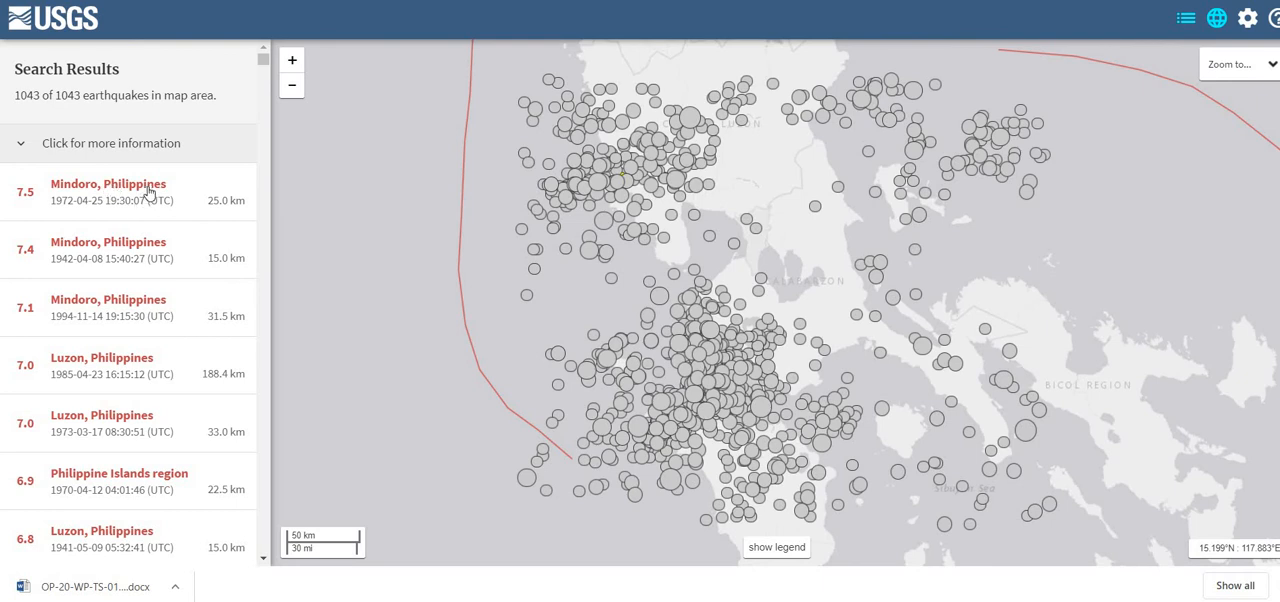
pyautogui.click(108, 192)
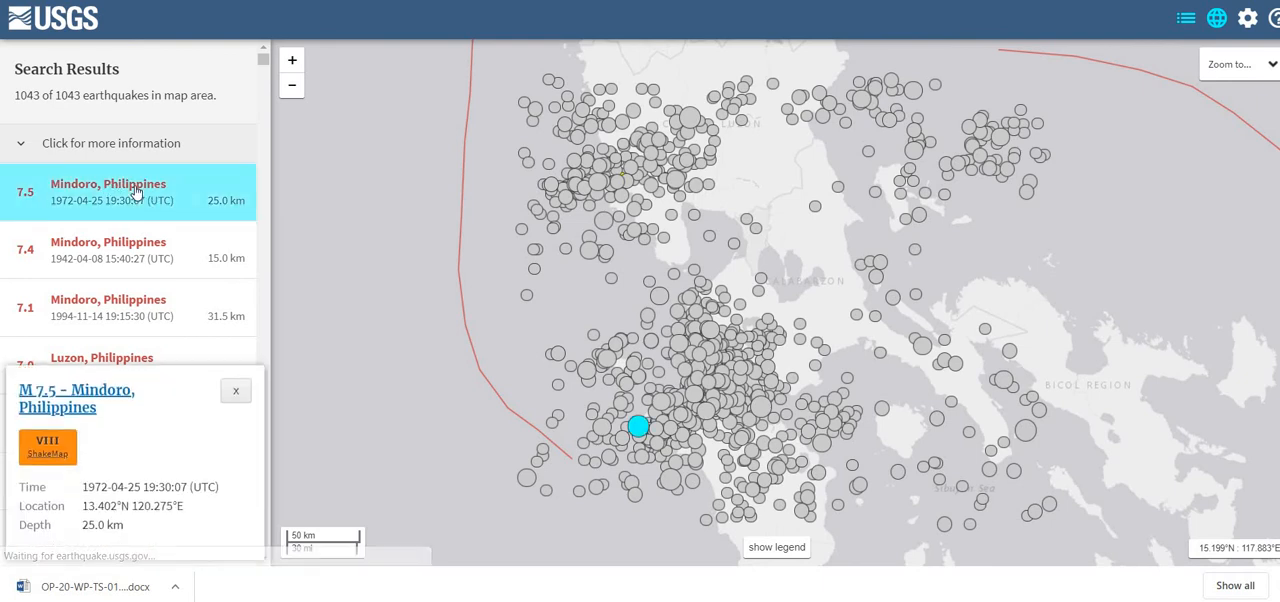
# Open the ShakeMap for the 1972 Mindoro earthquake and show its map layer choices
pyautogui.doubleClick(134, 184)
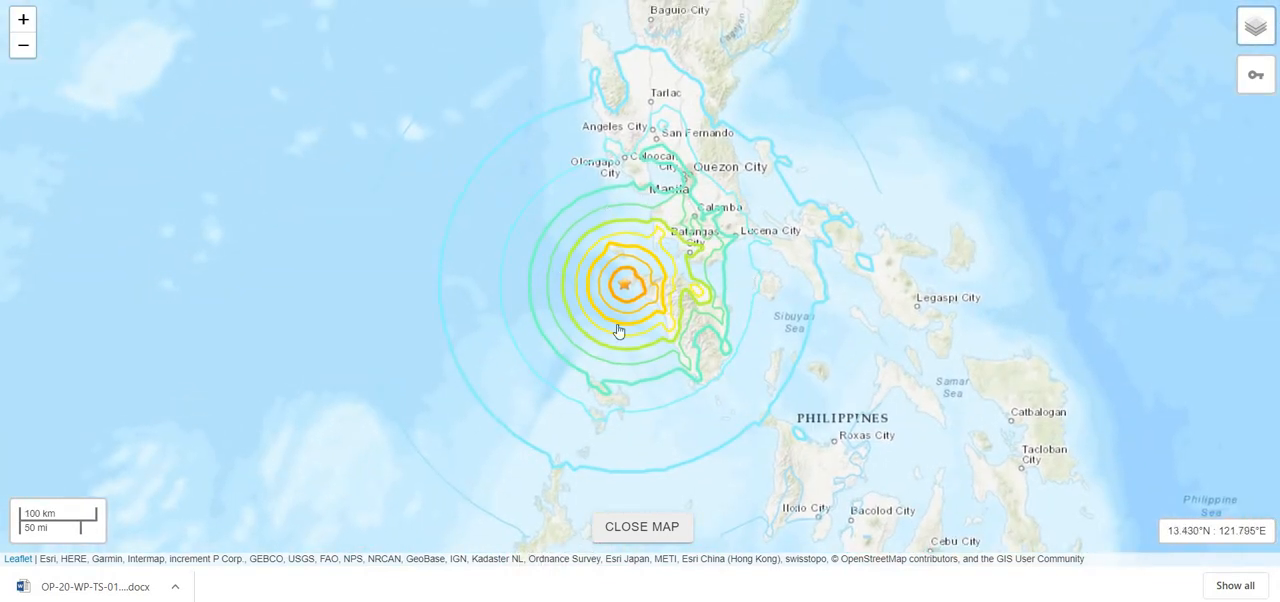
pyautogui.click(1256, 24)
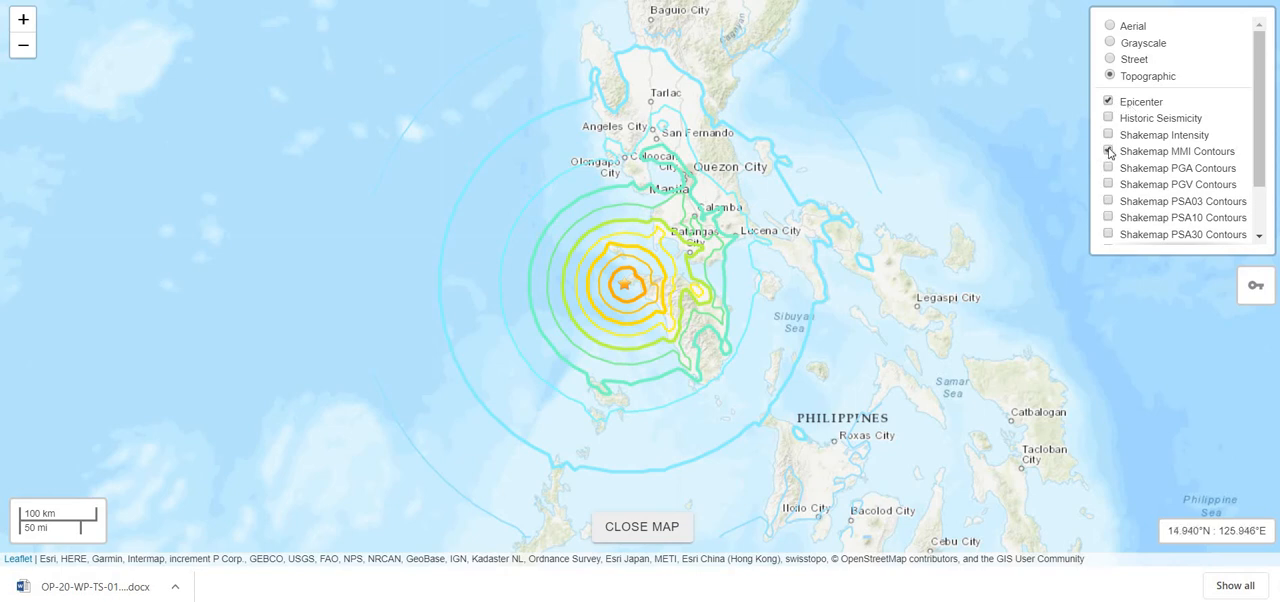
# Enable the Shakemap MMI and PGA contour layers, showing rings from 10 %g to 90 %g
pyautogui.click(1108, 152)
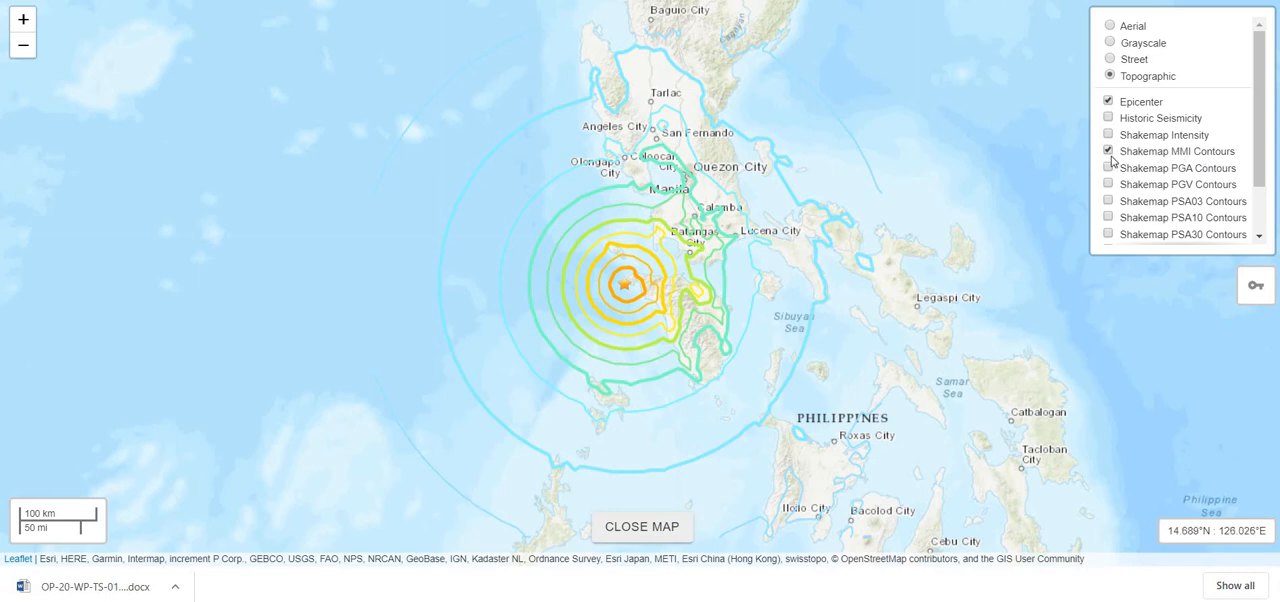
pyautogui.click(1108, 168)
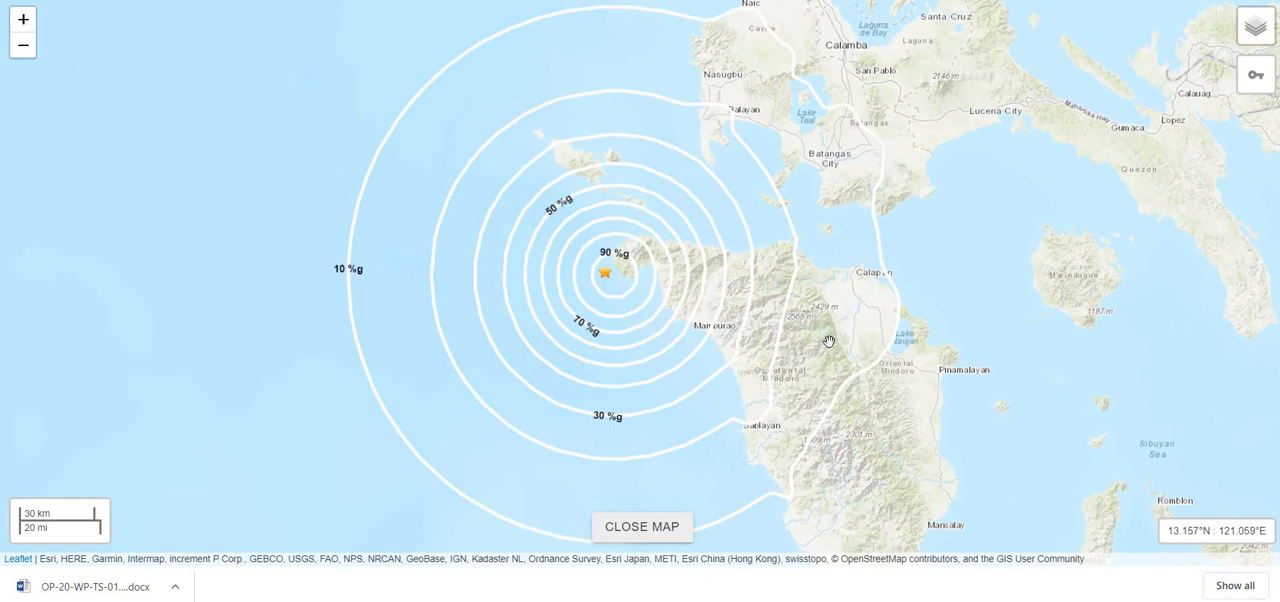
pyautogui.moveTo(676, 284)
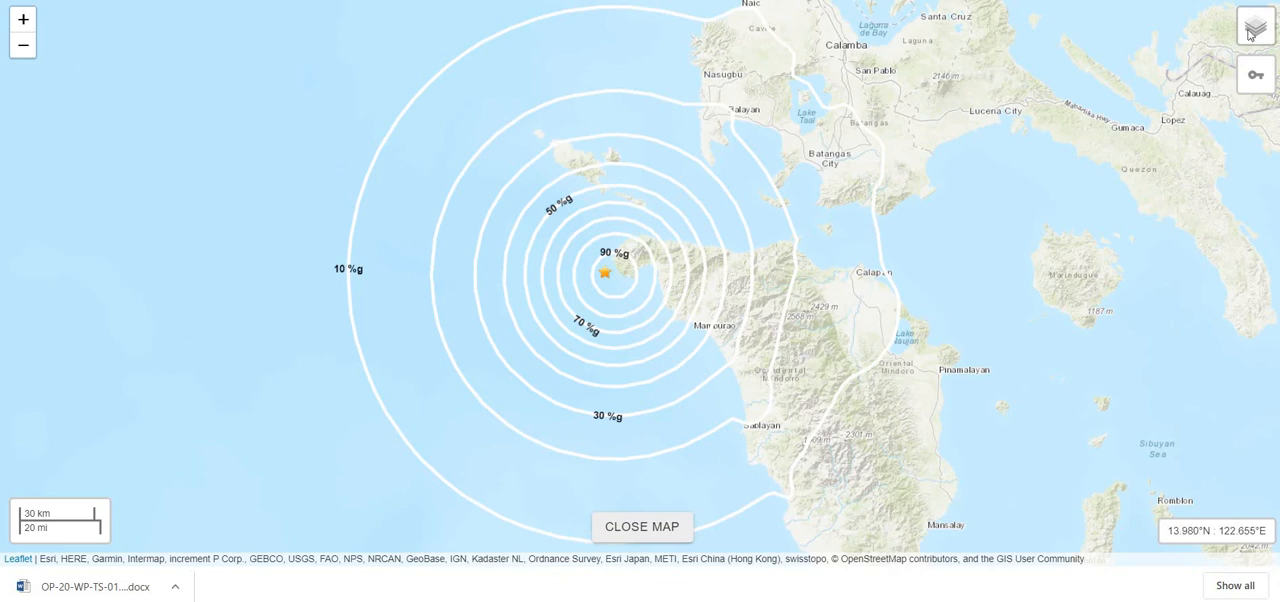
# Switch the layers list to PGV contours only, labelled 7 cm/s to 40 cm/s
pyautogui.click(1256, 24)
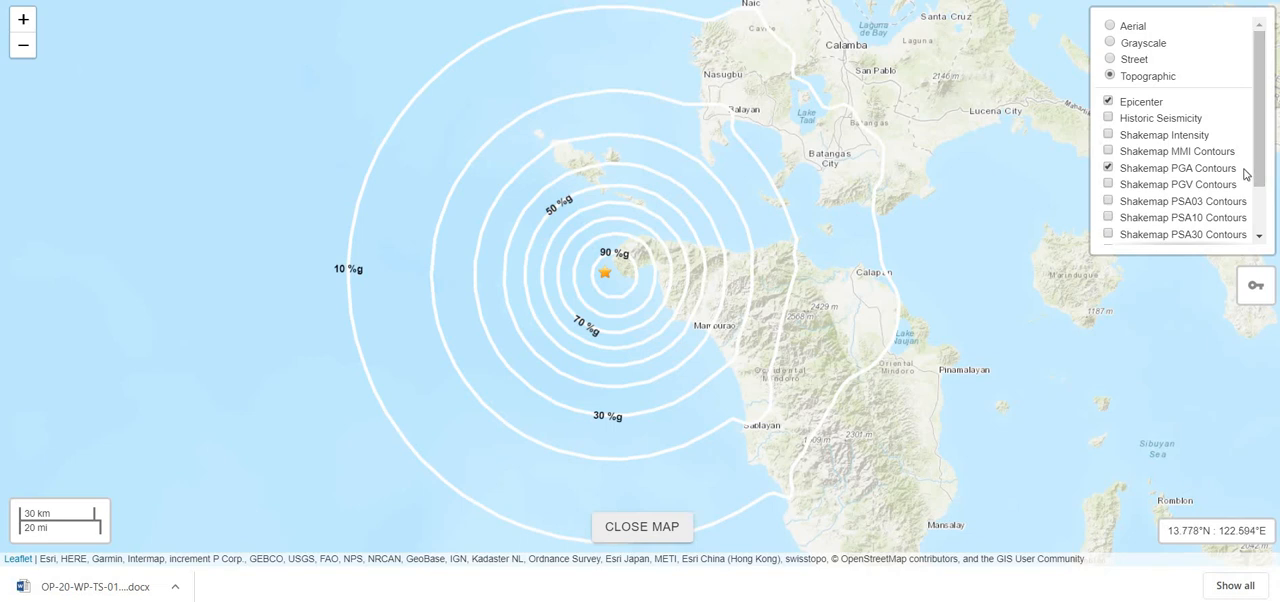
pyautogui.moveTo(1244, 174)
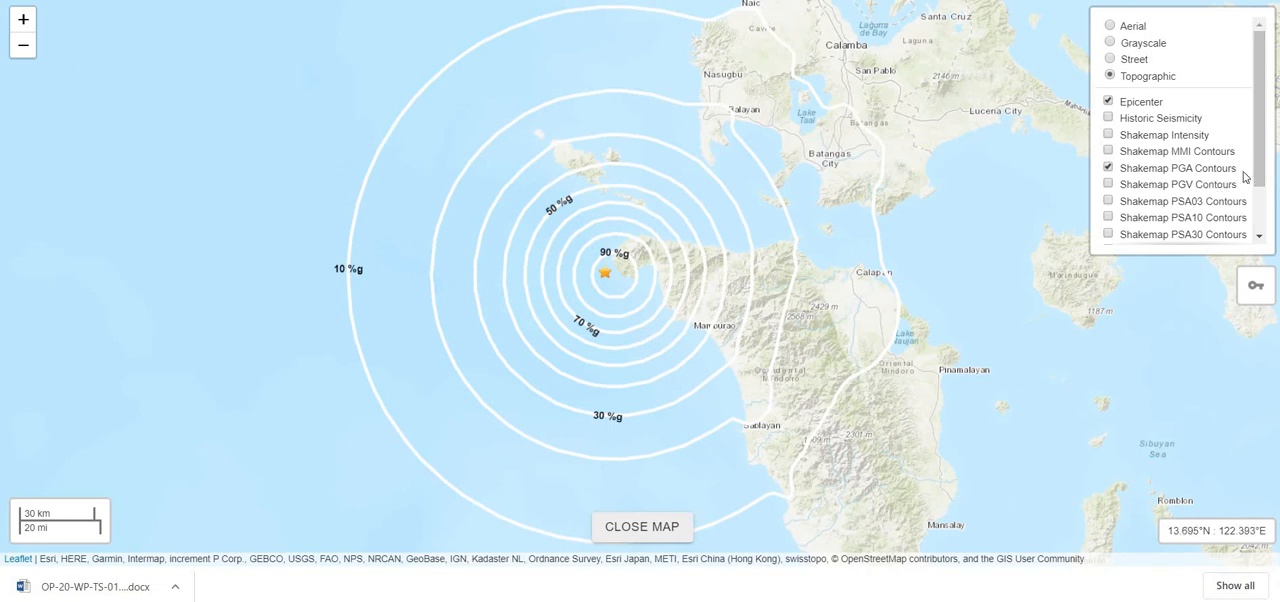
pyautogui.scroll(-3)
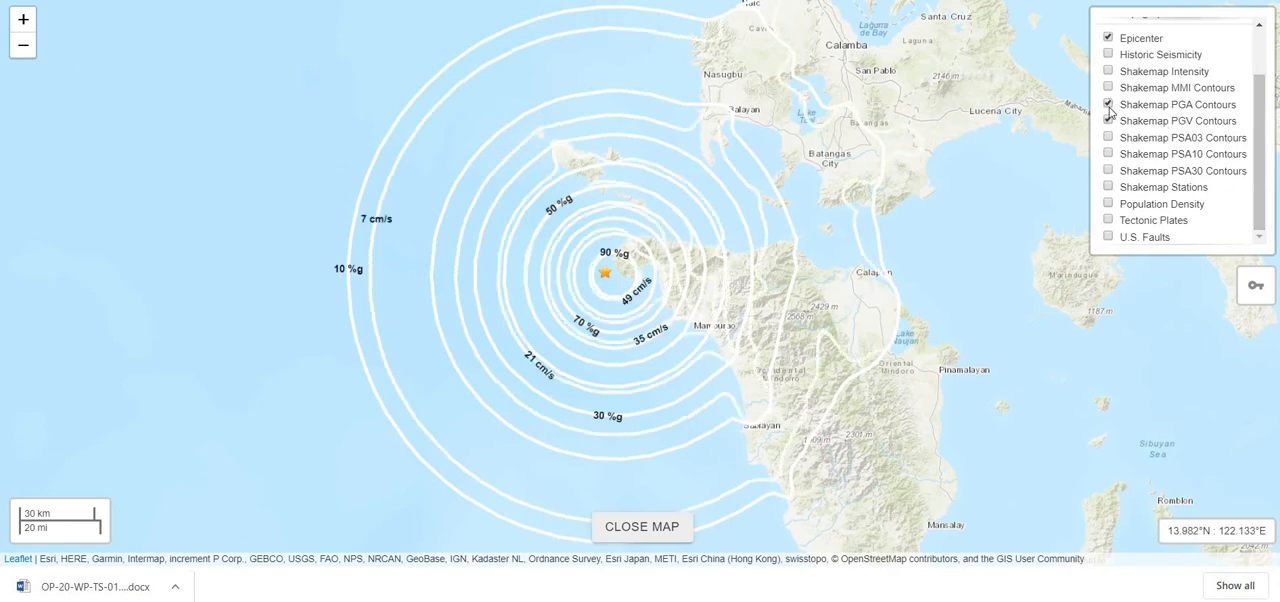
pyautogui.click(1108, 104)
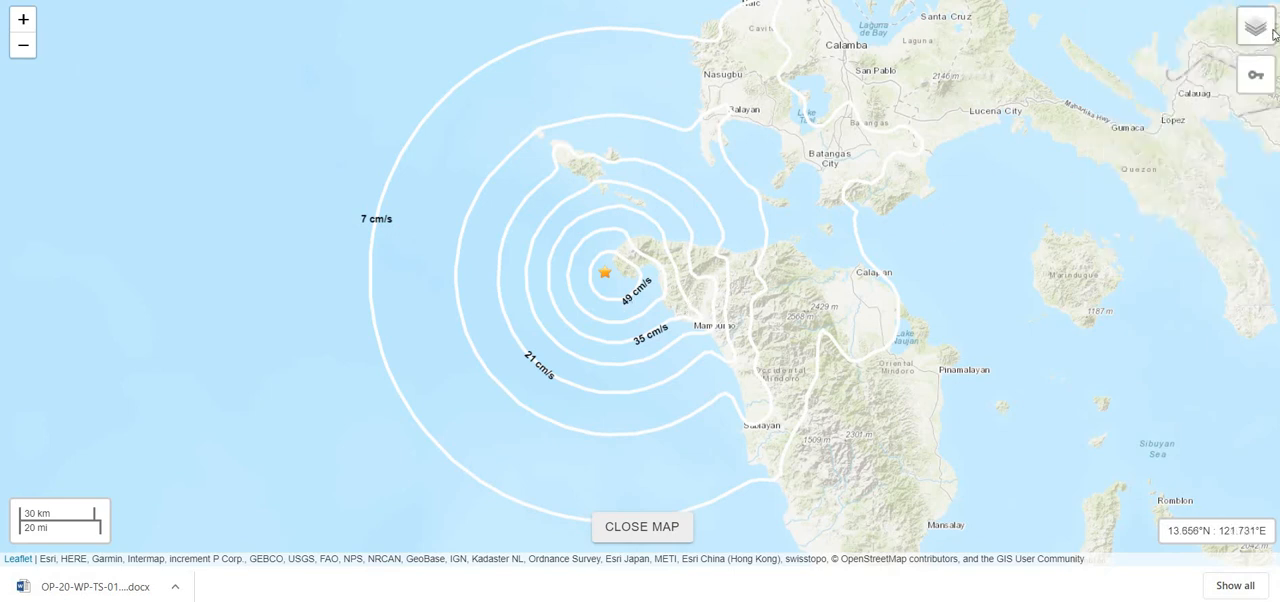
pyautogui.click(1256, 24)
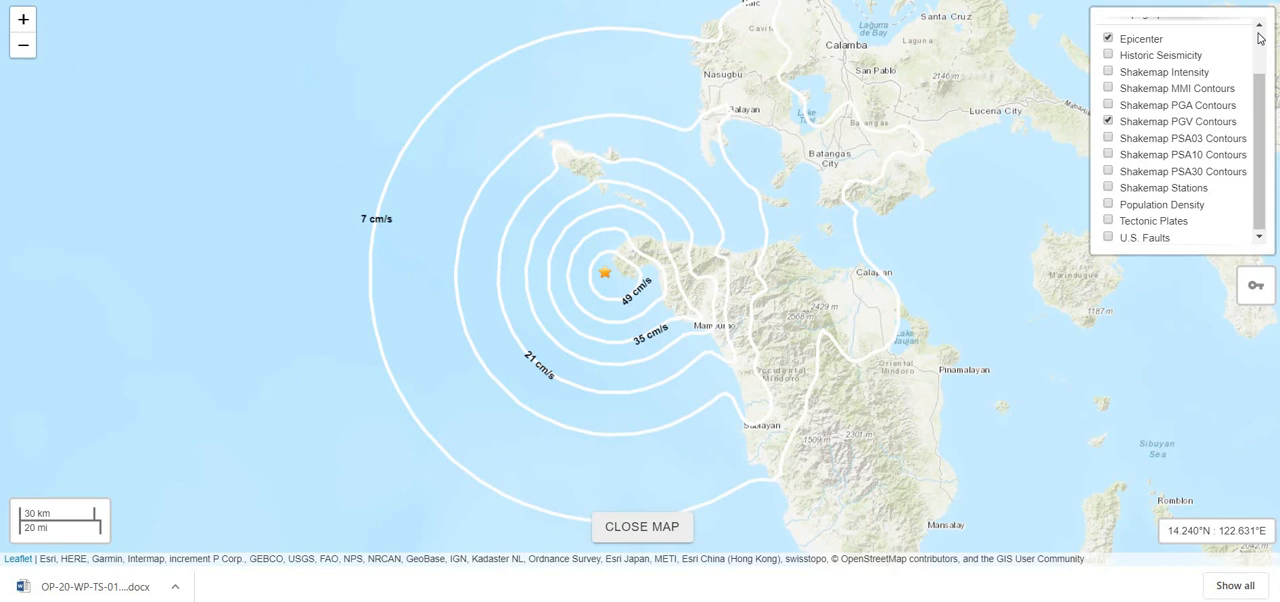
pyautogui.moveTo(1172, 28)
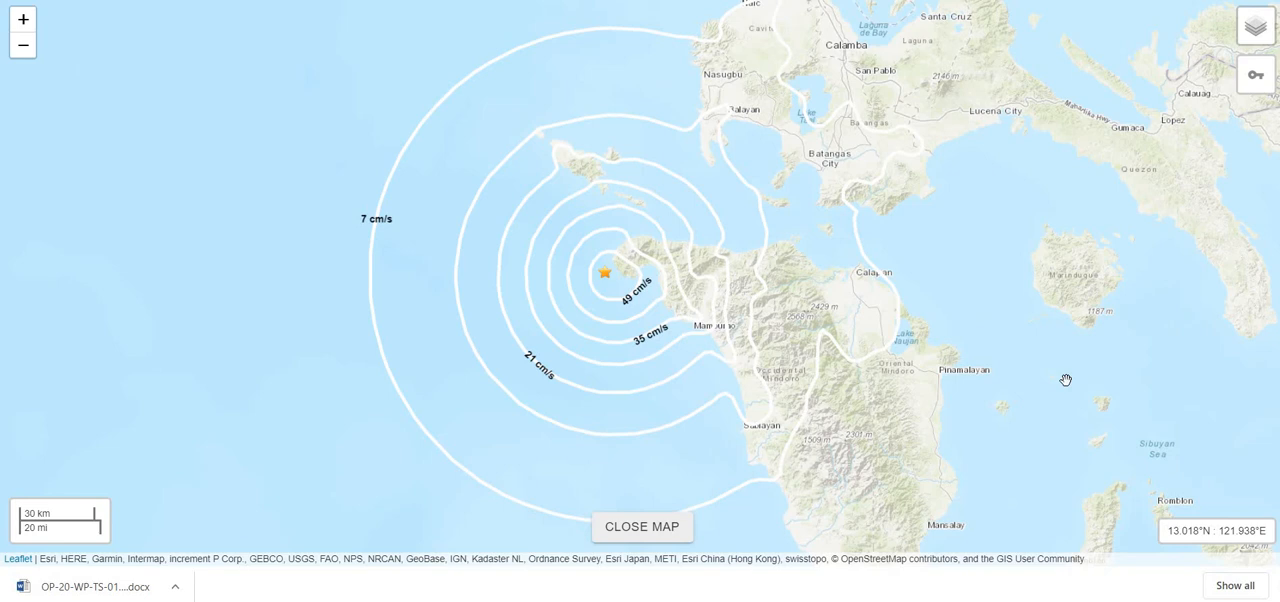
pyautogui.moveTo(844, 344)
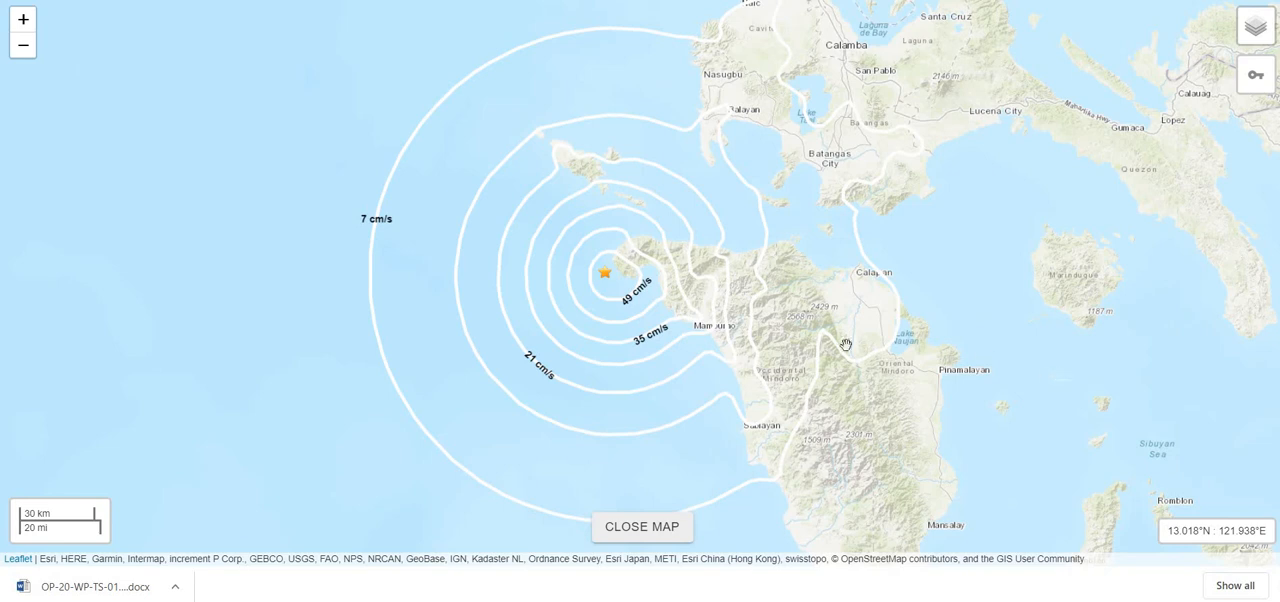